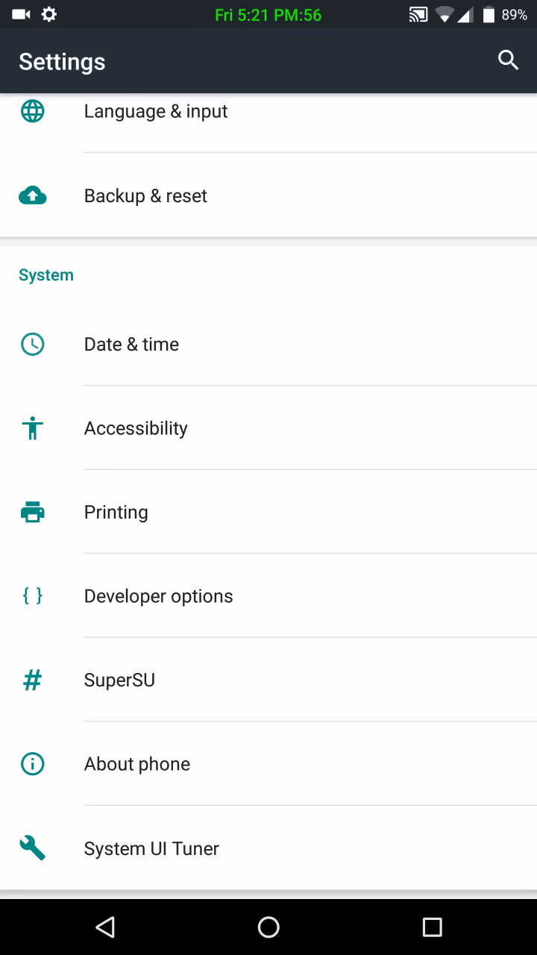
- View the phone information page, leaving the hidden easter-egg game along the way
click(137, 763)
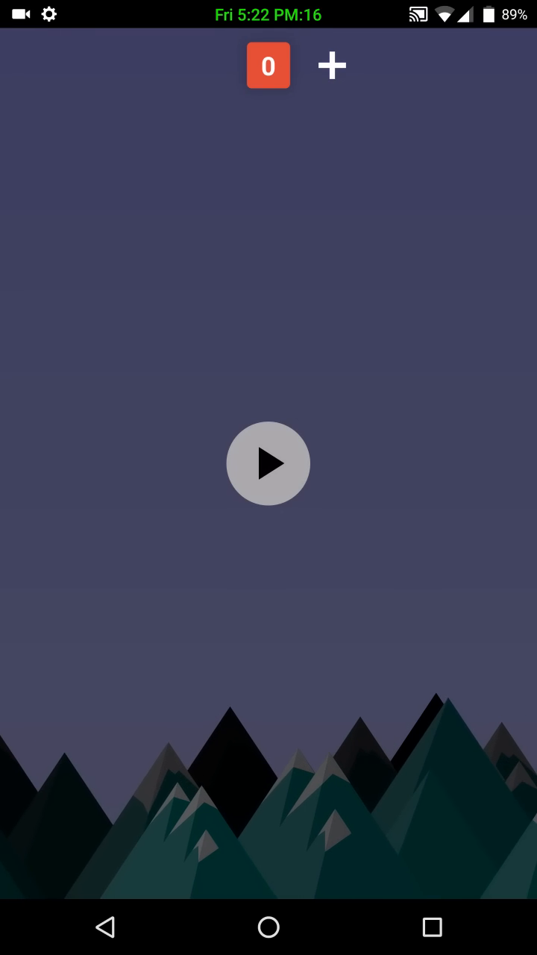
click(268, 462)
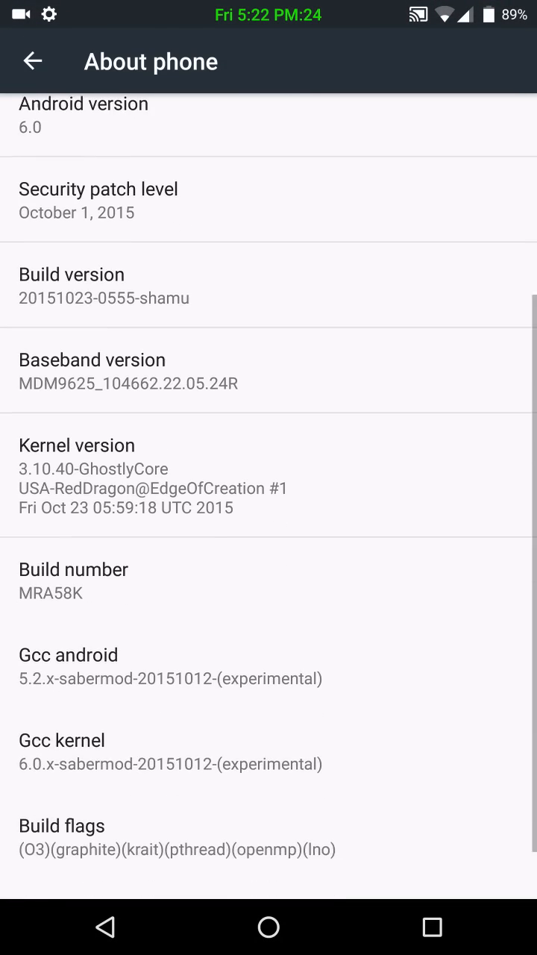
scroll(down, 3)
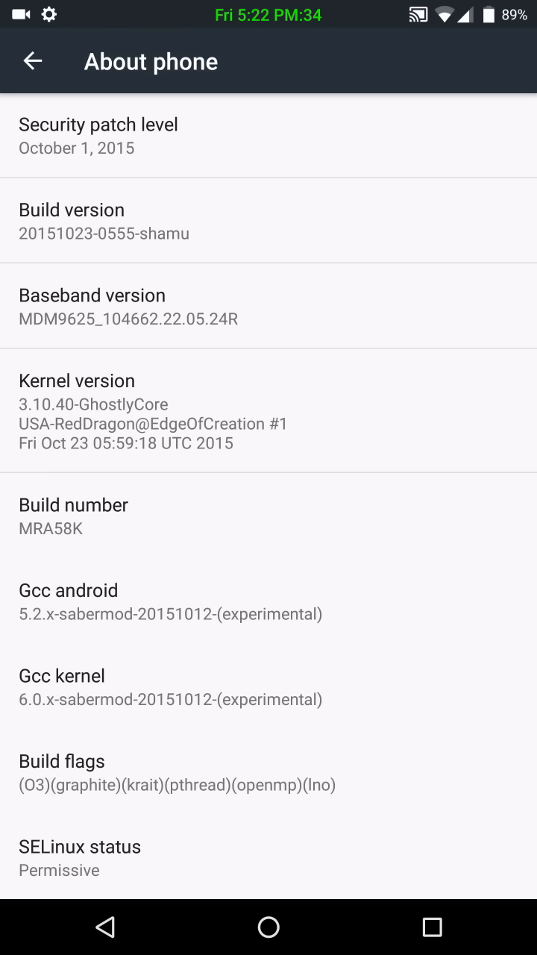
- From the main list, enter System UI Tuner, view the Quick Settings layout and return to its main page
click(34, 61)
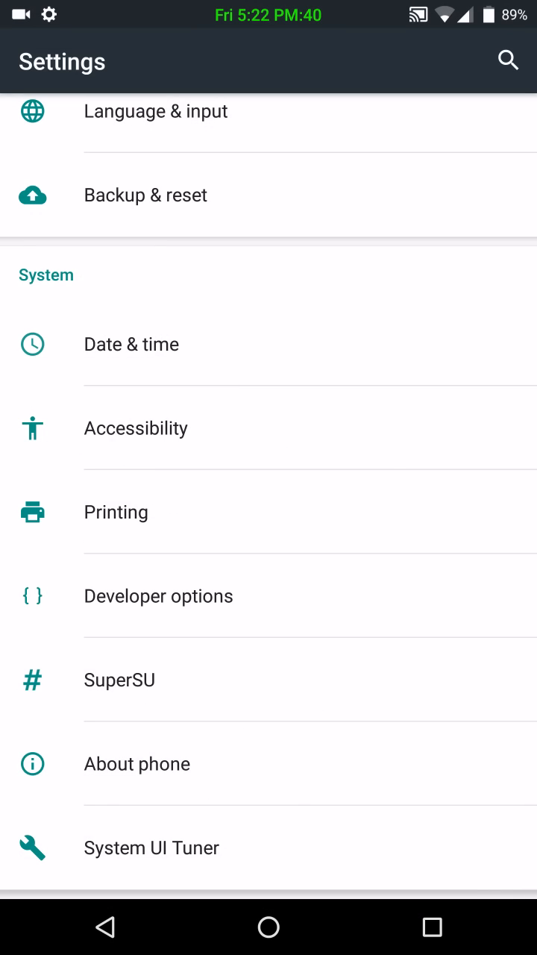
click(152, 847)
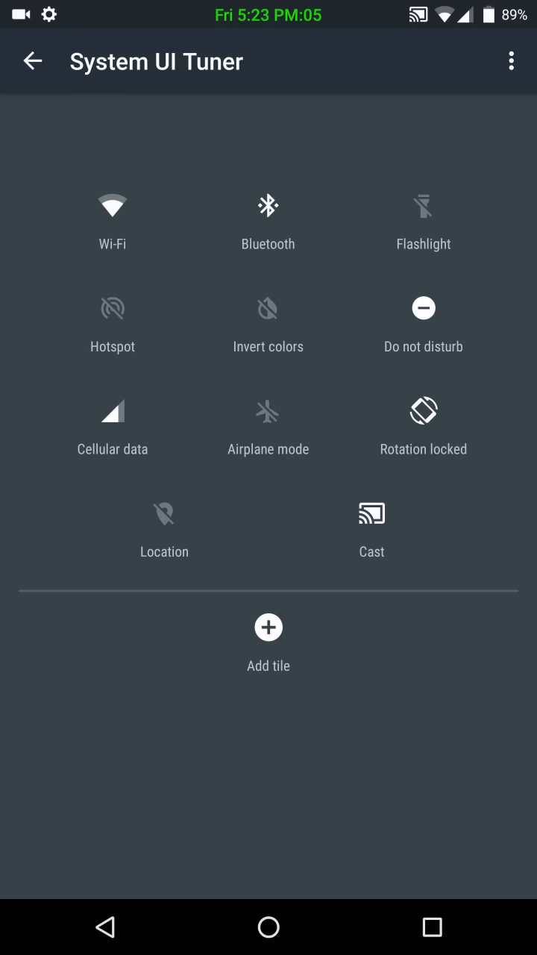
click(30, 61)
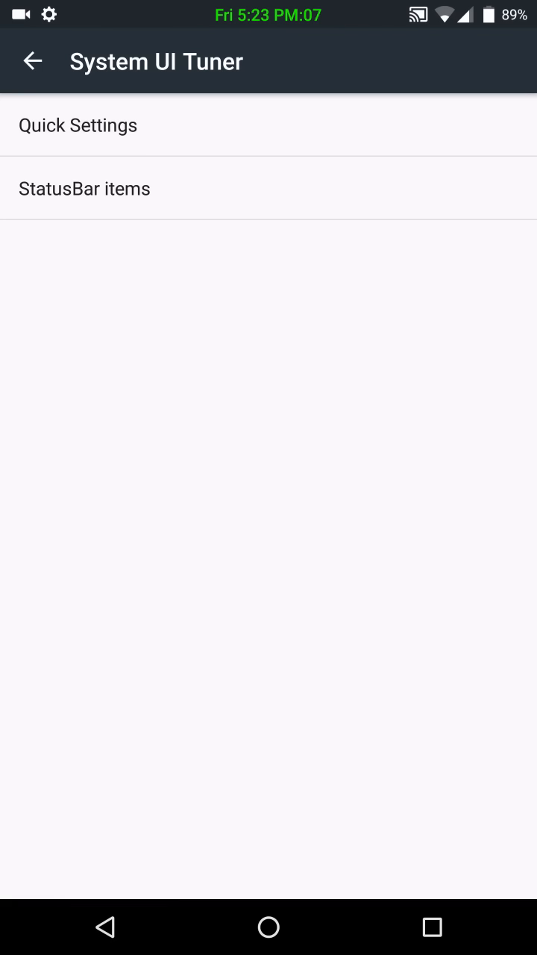
- In StatusBar items, switch off the Ethernet, Work profile and Cast icons, then leave the list
click(85, 188)
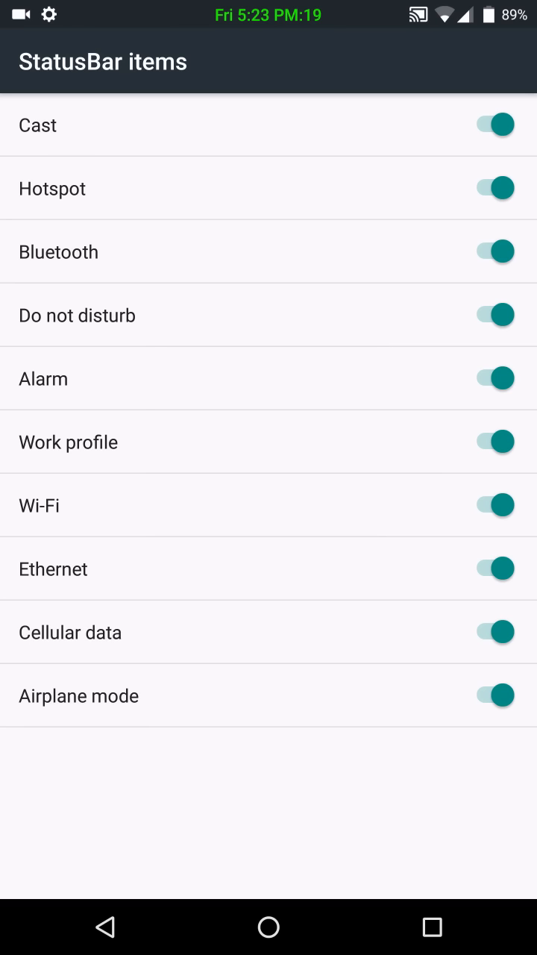
click(491, 567)
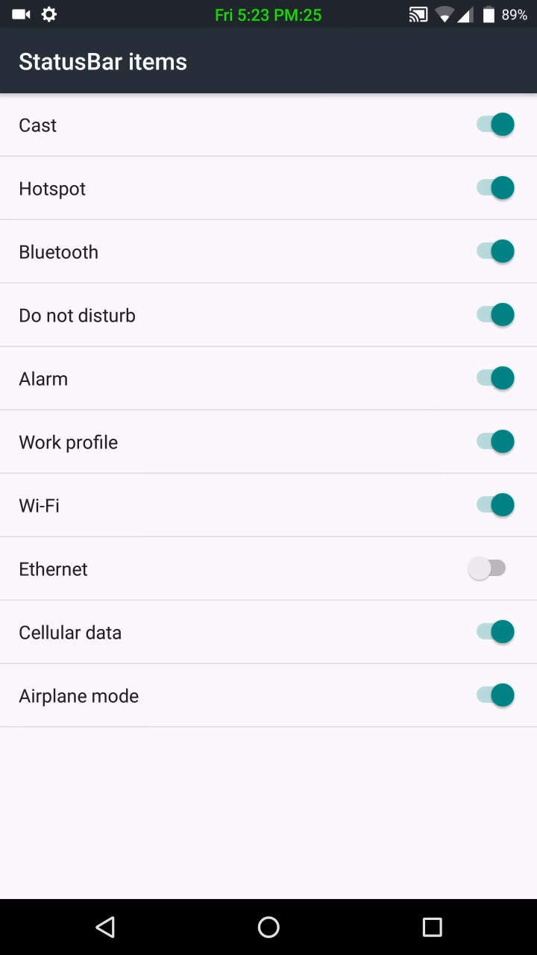
click(488, 442)
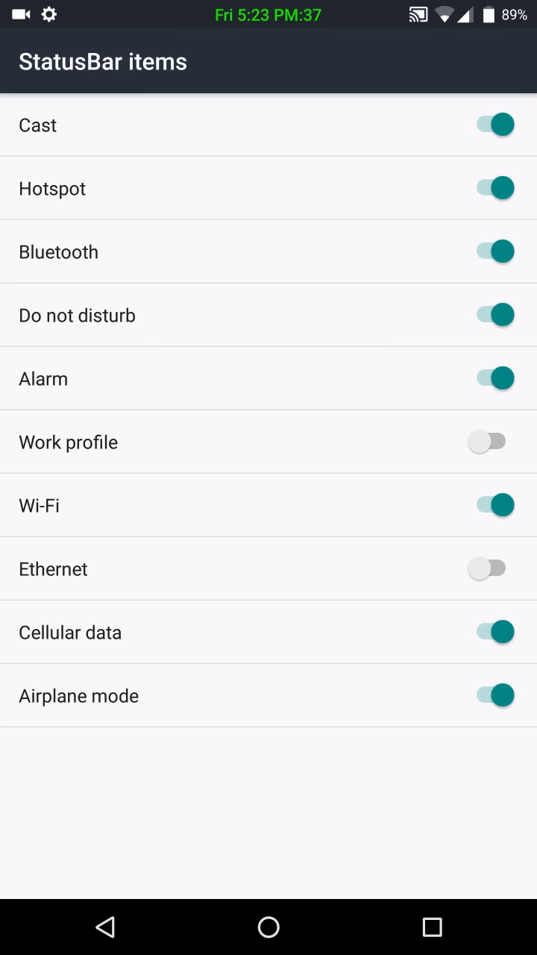
click(489, 124)
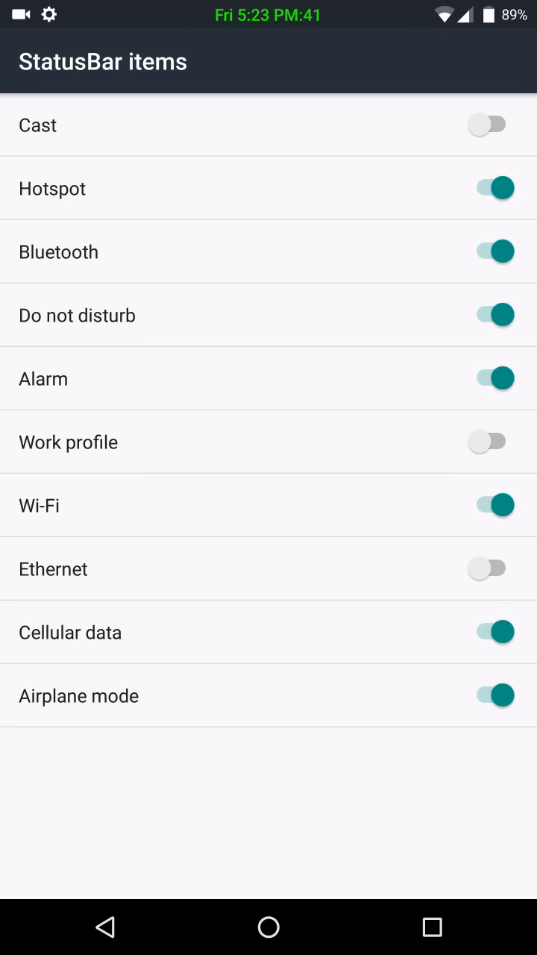
click(32, 61)
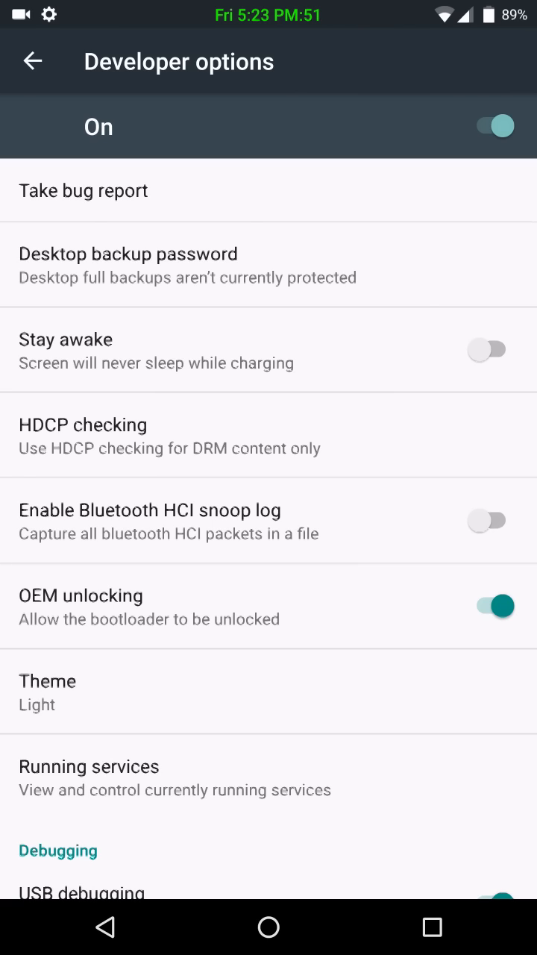
- In Developer options set Theme to Dark, try Light once, then settle on Dark
scroll(down, 3)
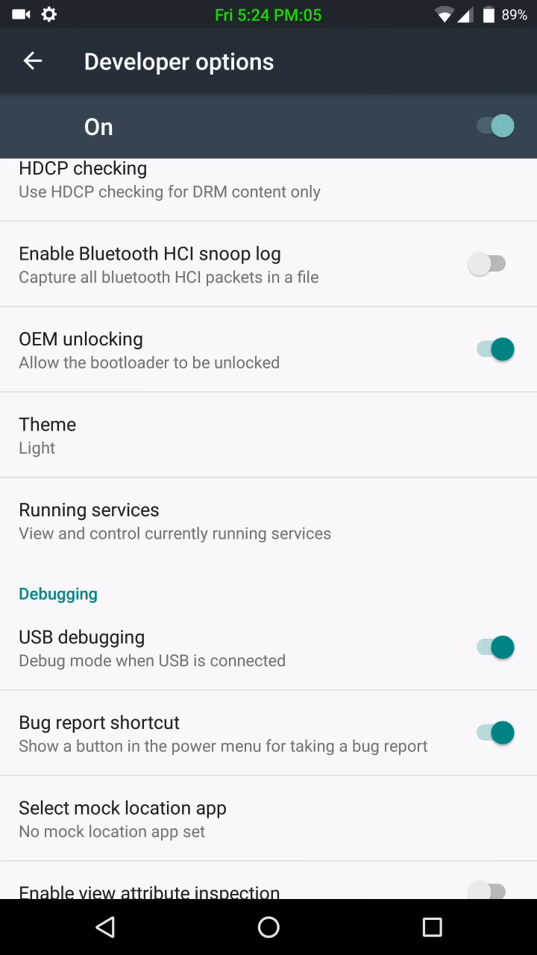
click(47, 424)
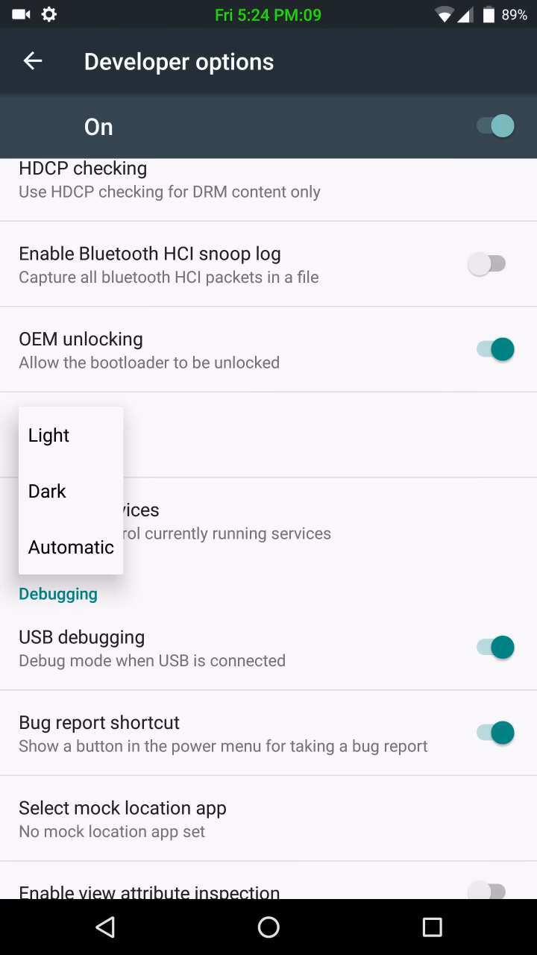
click(47, 491)
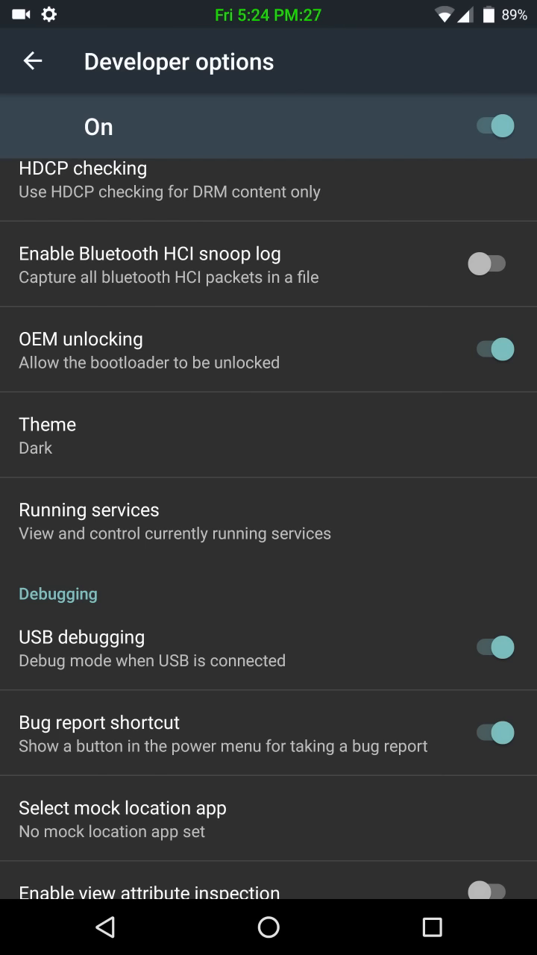
scroll(down, 3)
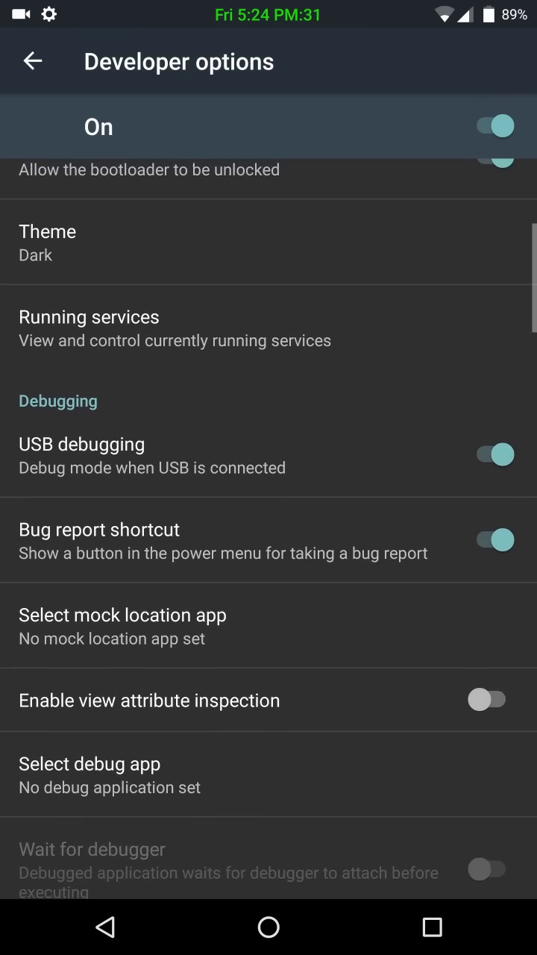
click(47, 231)
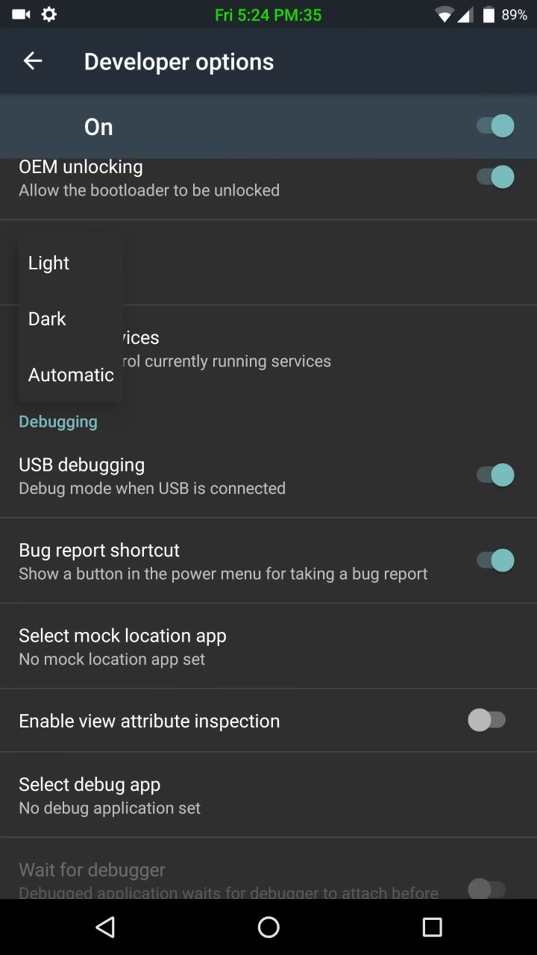
click(48, 262)
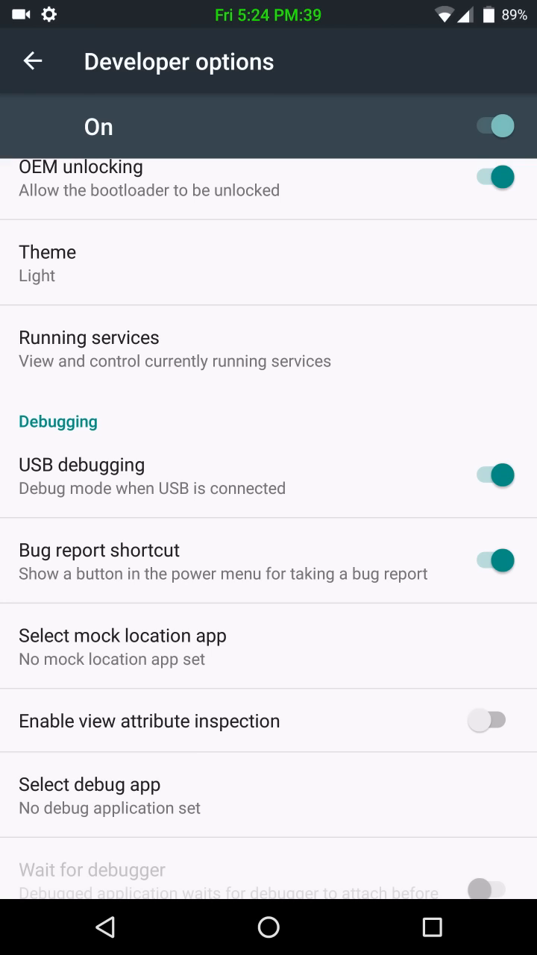
click(47, 251)
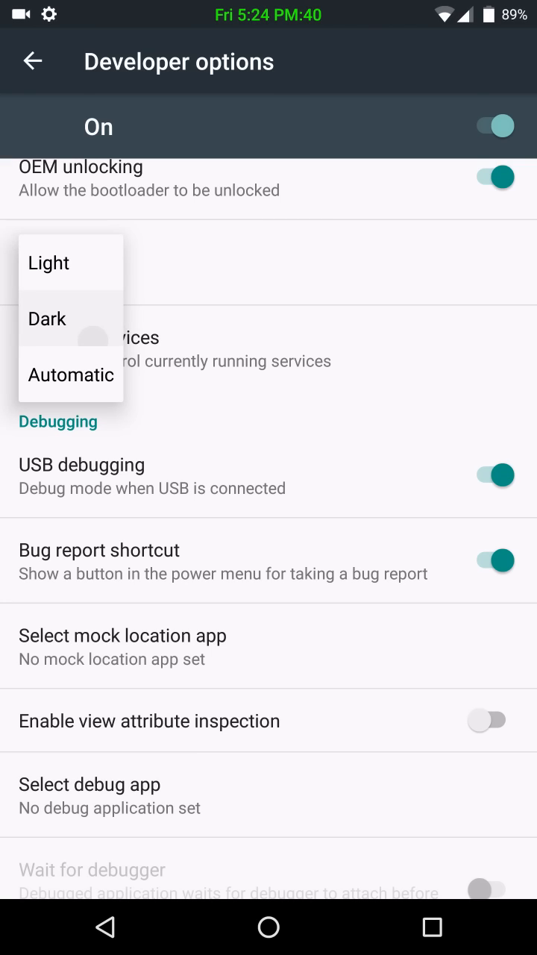
click(47, 318)
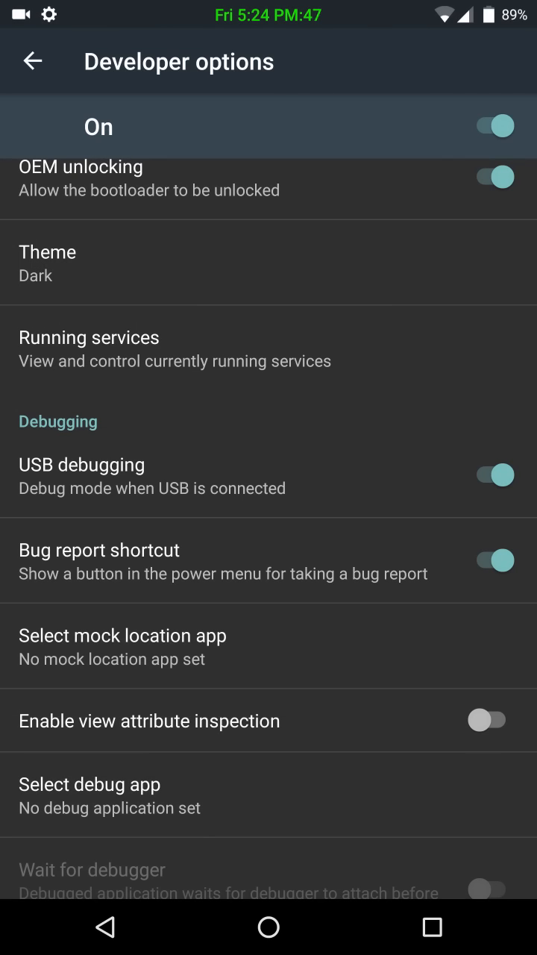
scroll(down, 3)
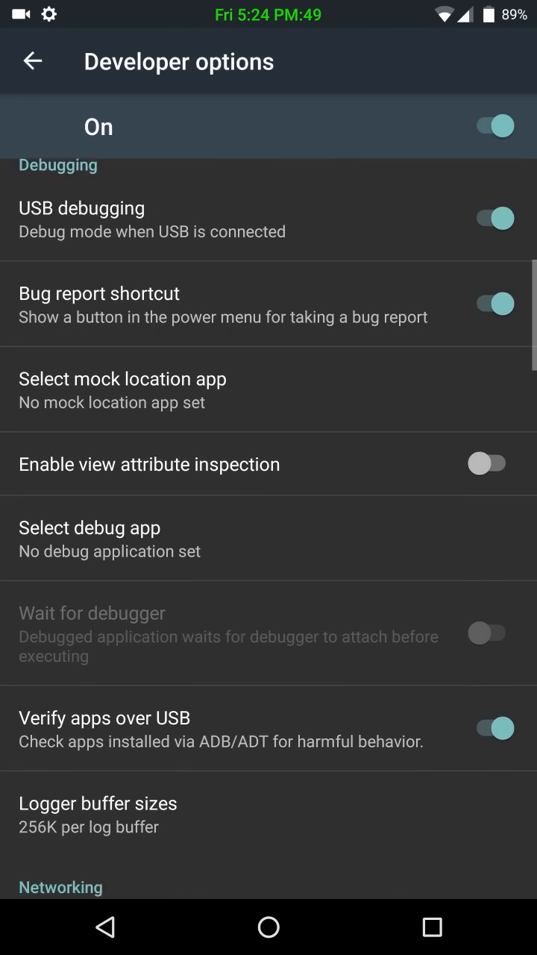
scroll(down, 3)
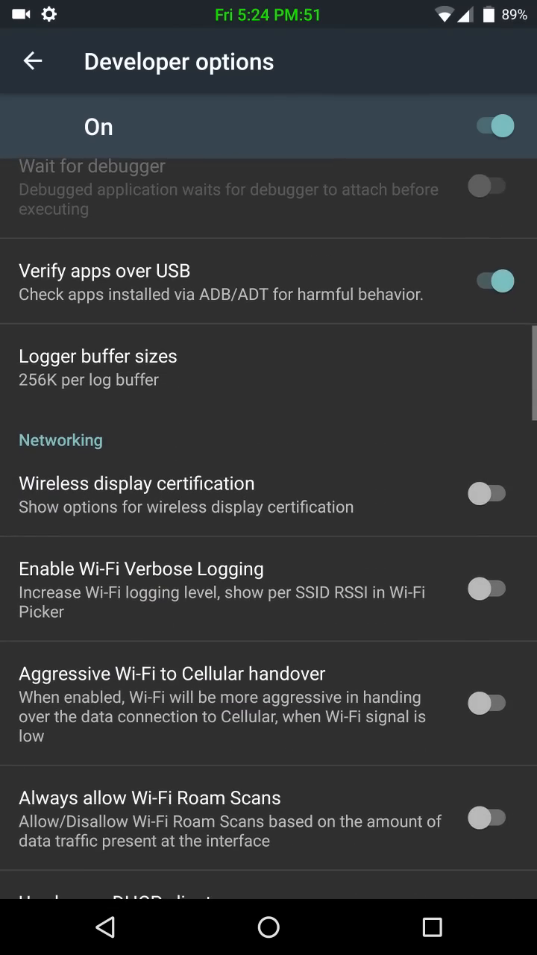
scroll(down, 3)
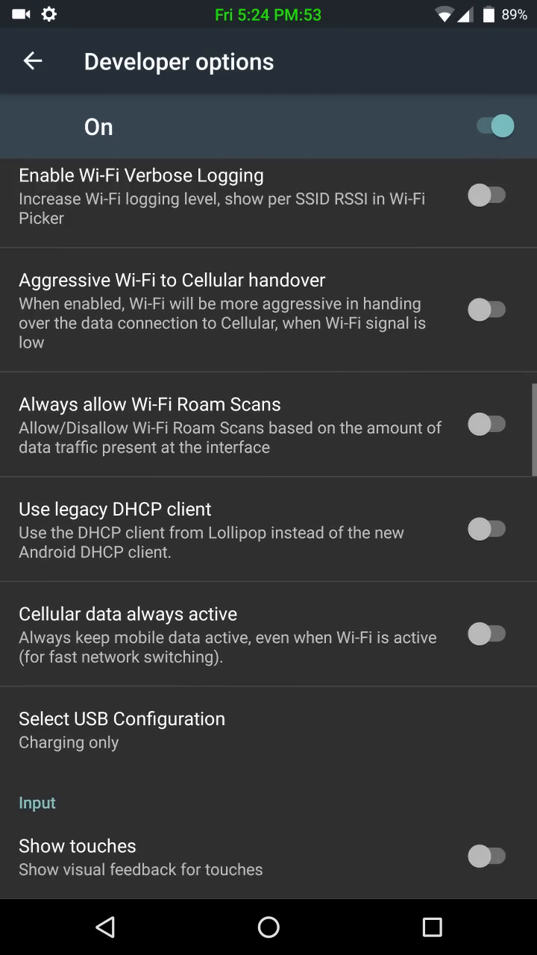
scroll(down, 3)
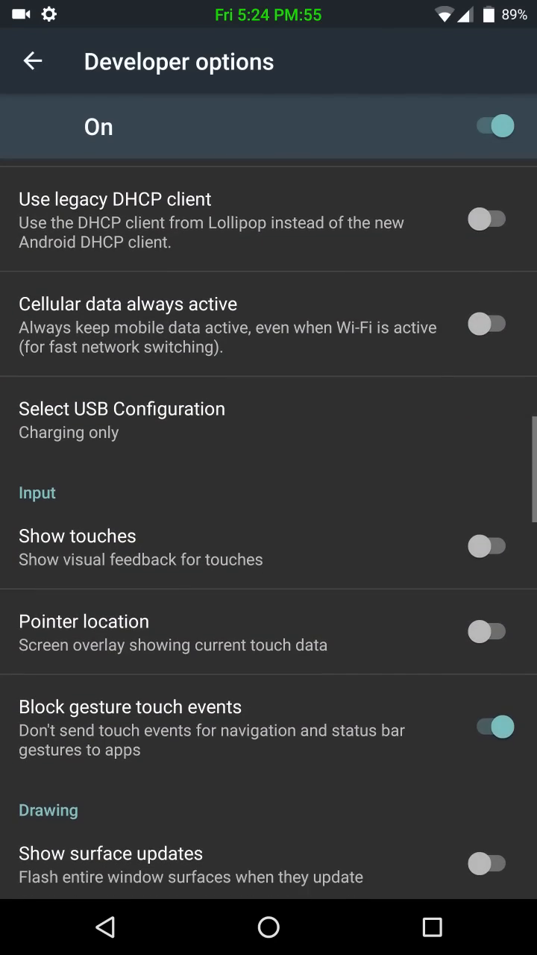
scroll(down, 3)
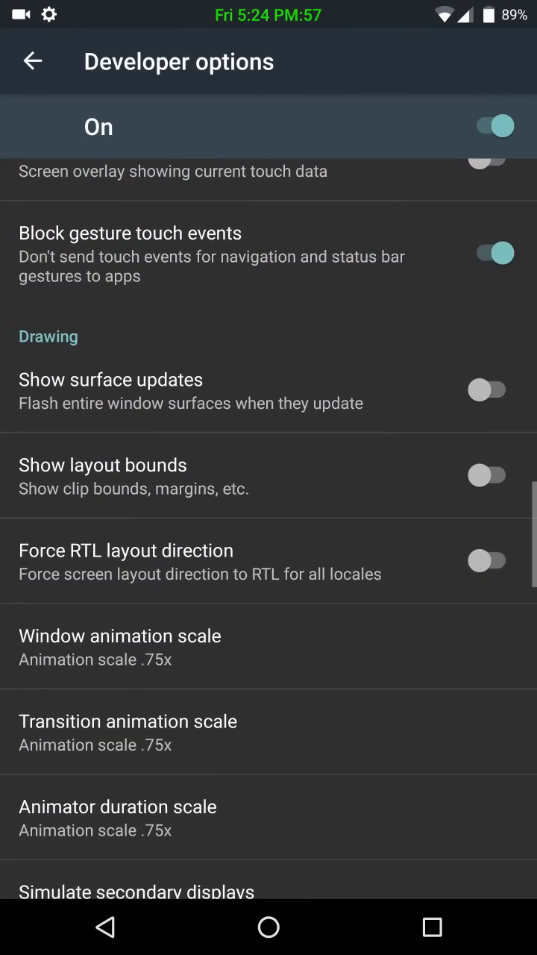
scroll(down, 3)
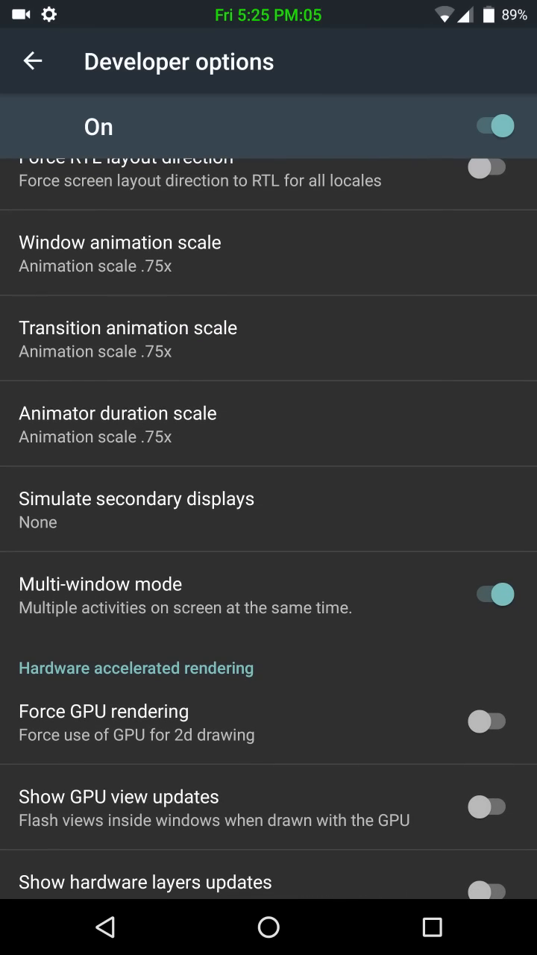
click(117, 242)
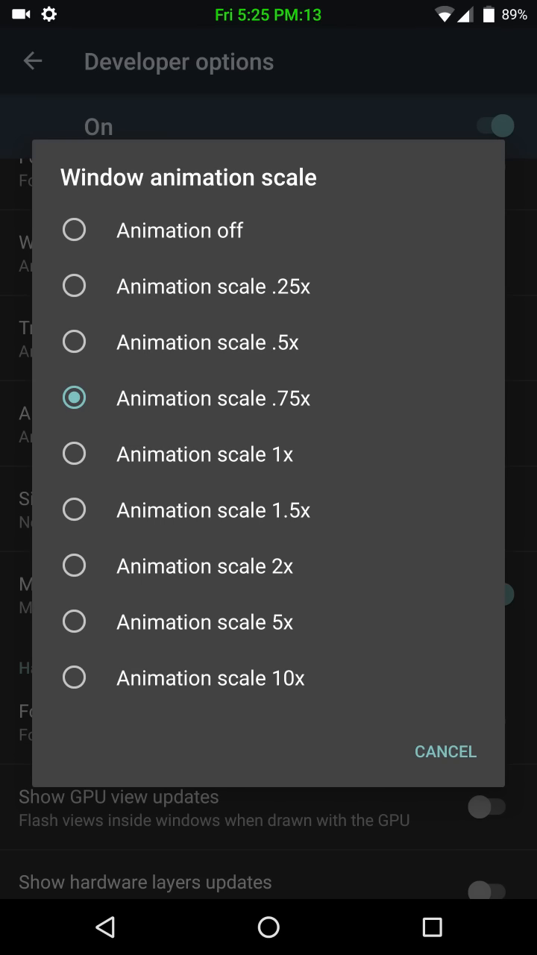
click(214, 397)
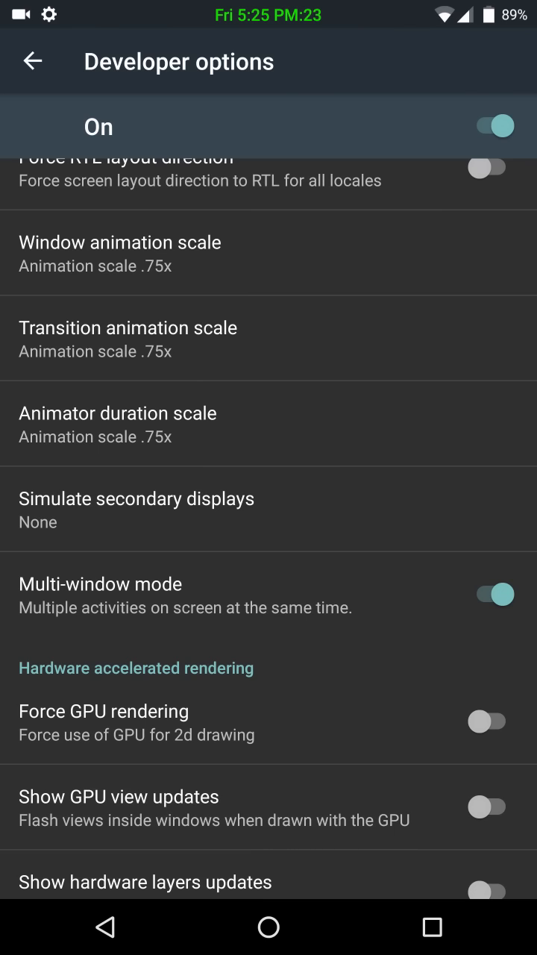
scroll(down, 3)
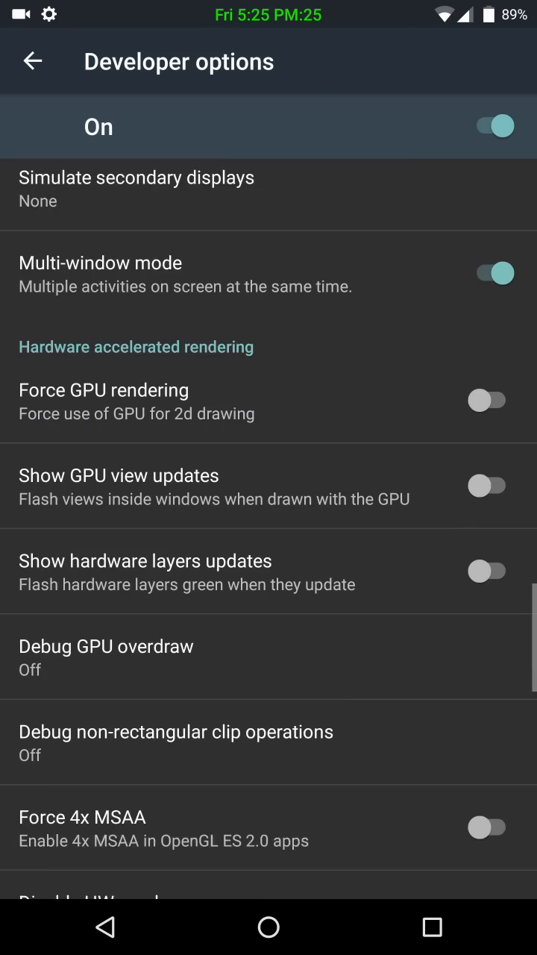
scroll(down, 3)
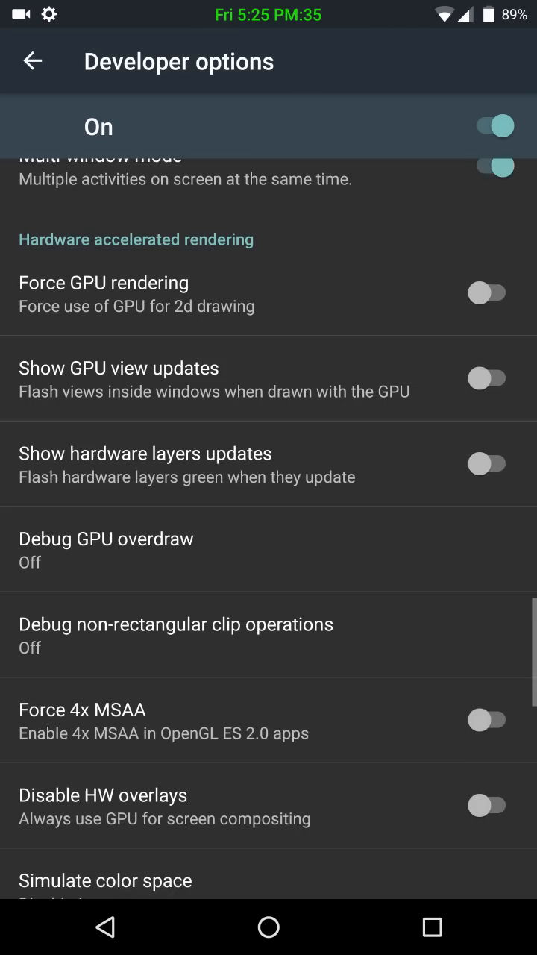
scroll(down, 3)
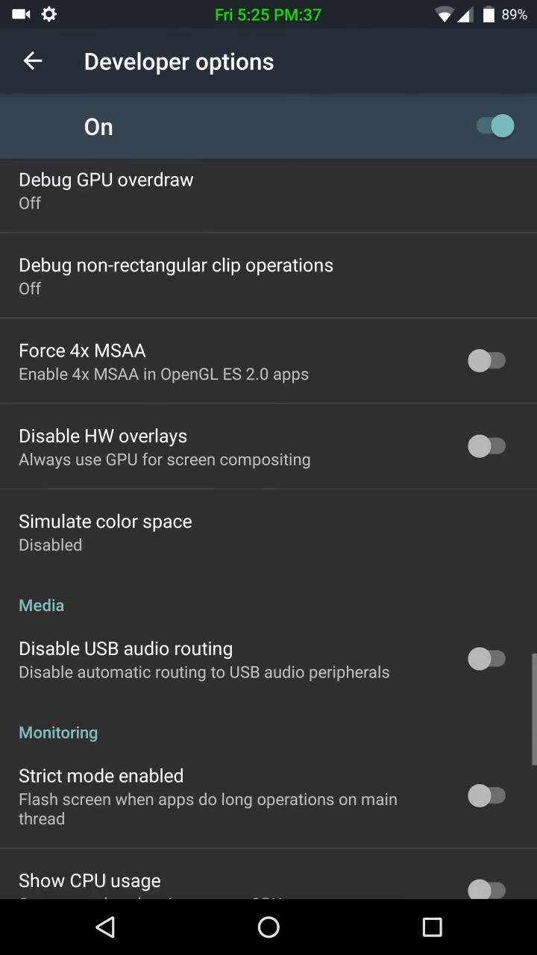
scroll(down, 3)
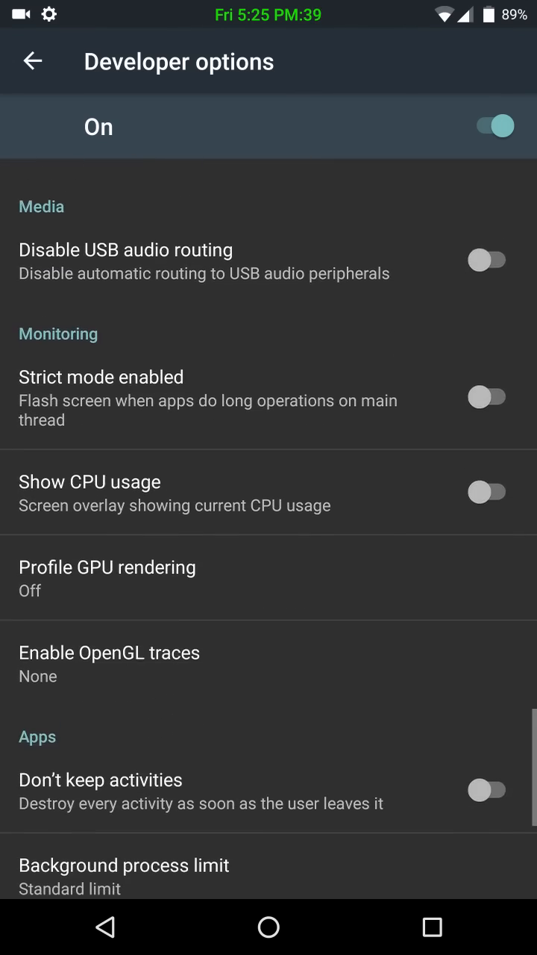
scroll(down, 3)
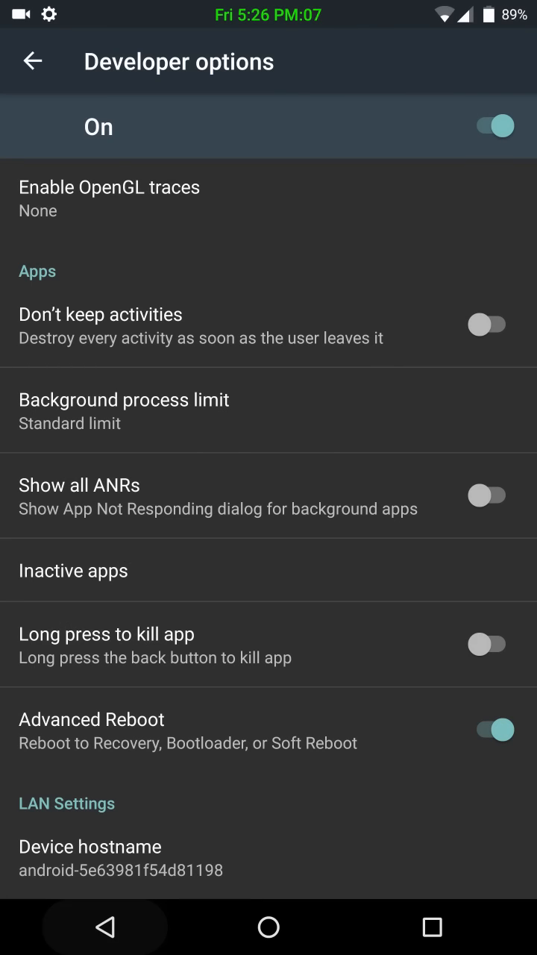
- Return to the main settings list and glance at the Date & time page unchanged
click(30, 61)
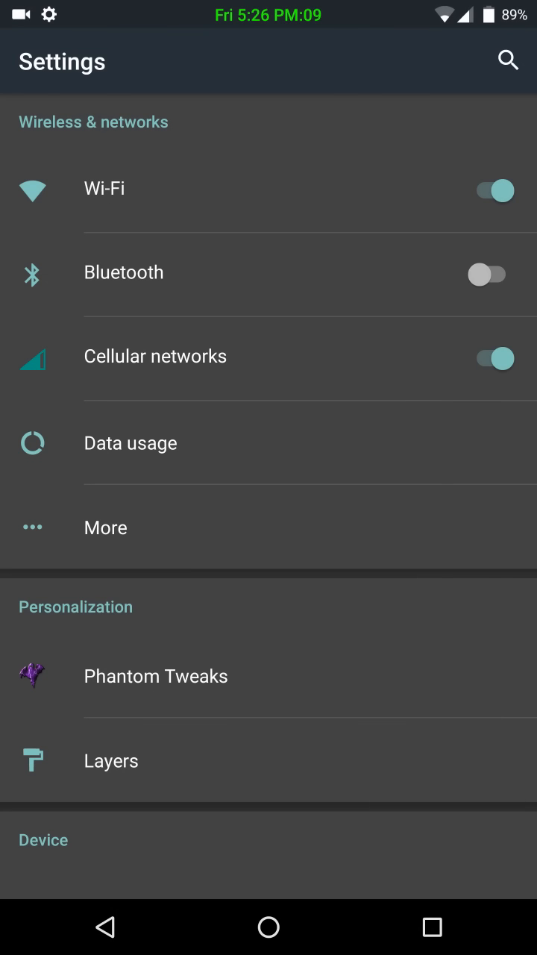
scroll(down, 3)
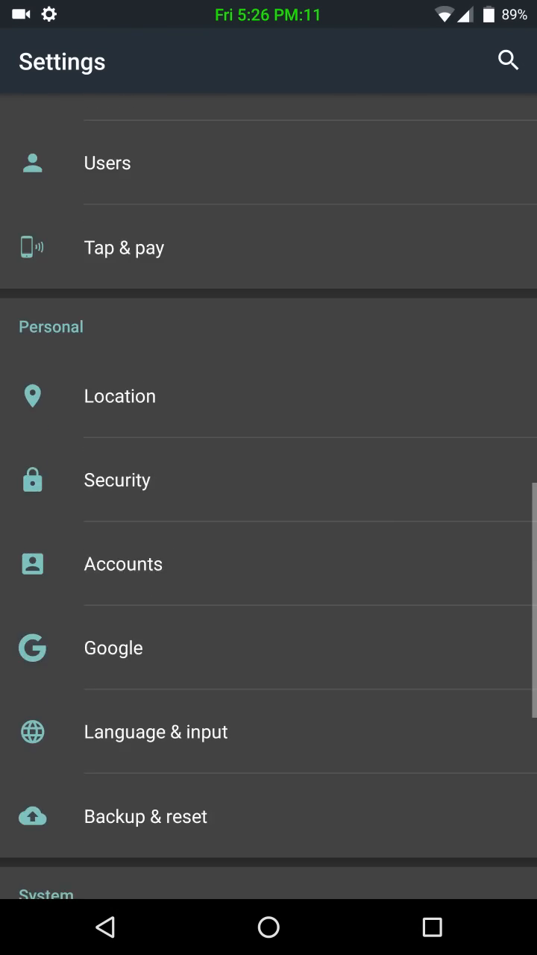
scroll(down, 3)
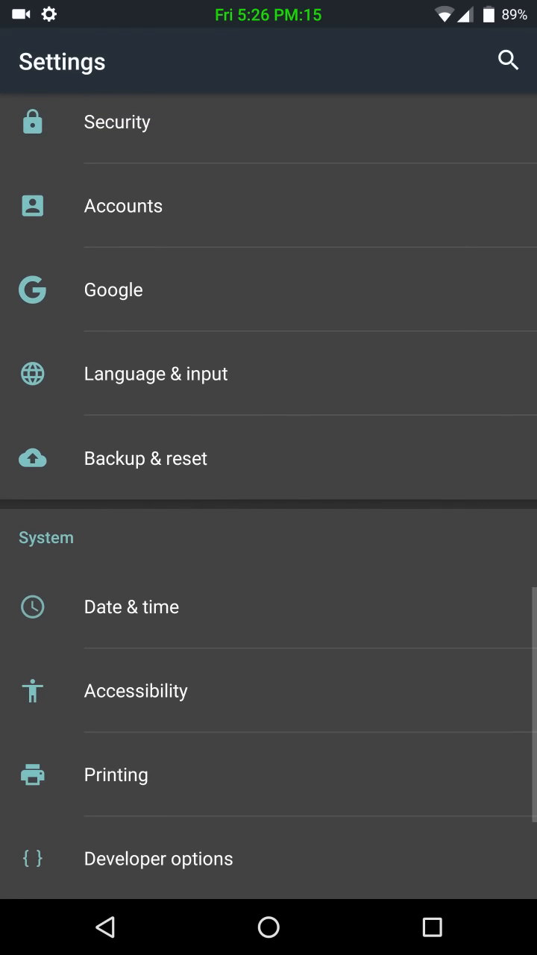
click(131, 606)
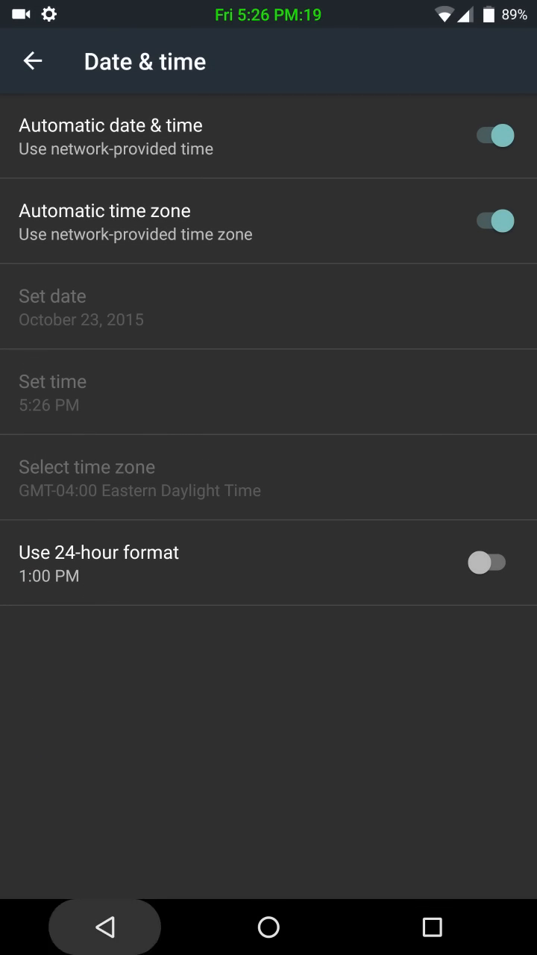
click(32, 61)
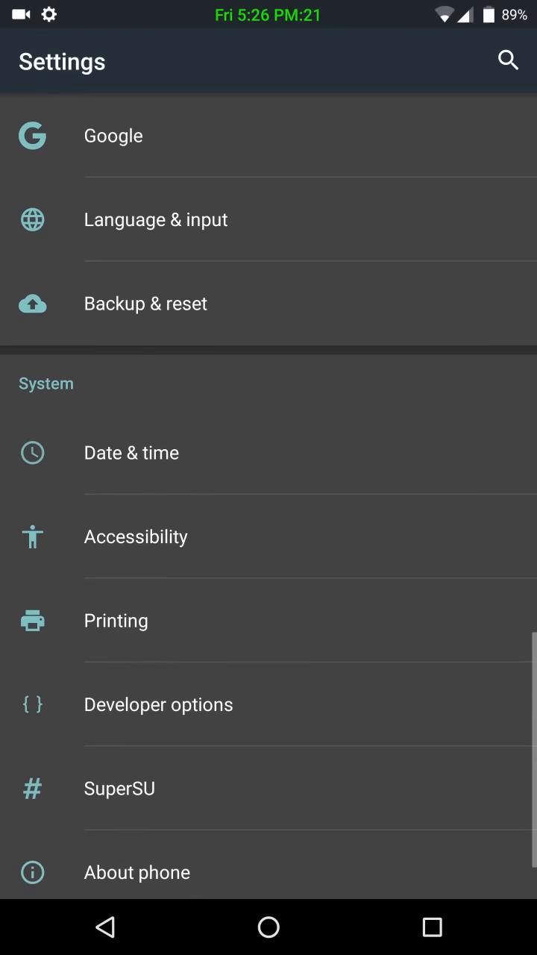
- Look through the Accessibility and Language & input pages without changes, ending on the main list
click(136, 536)
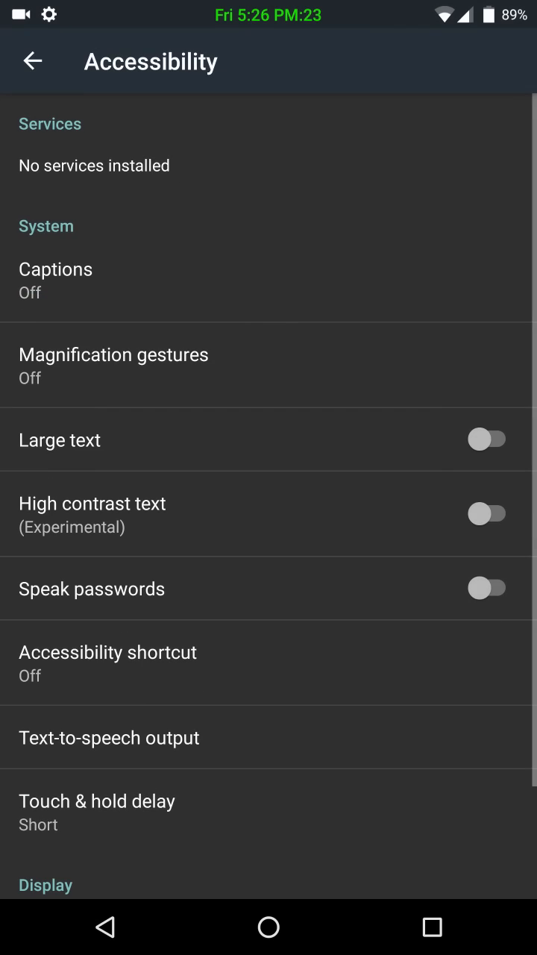
scroll(down, 3)
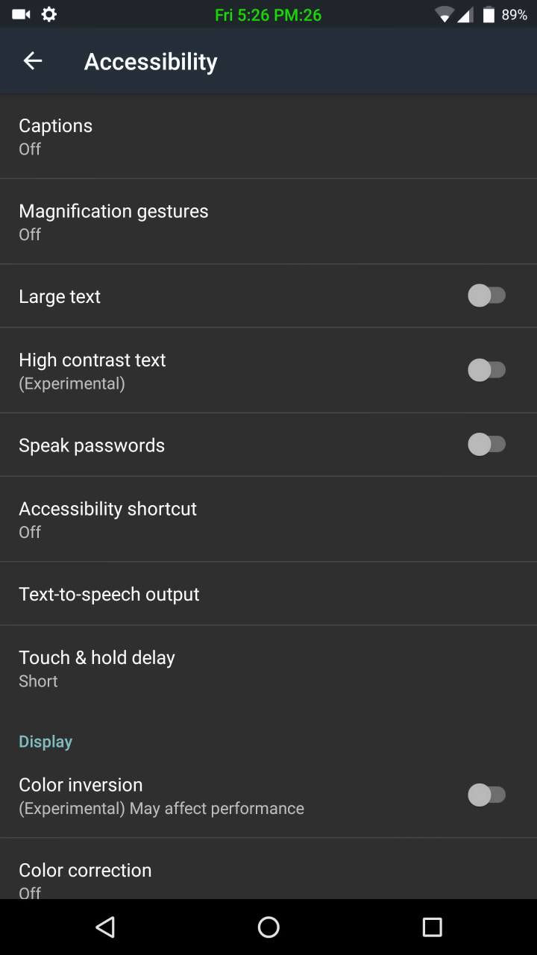
scroll(down, 3)
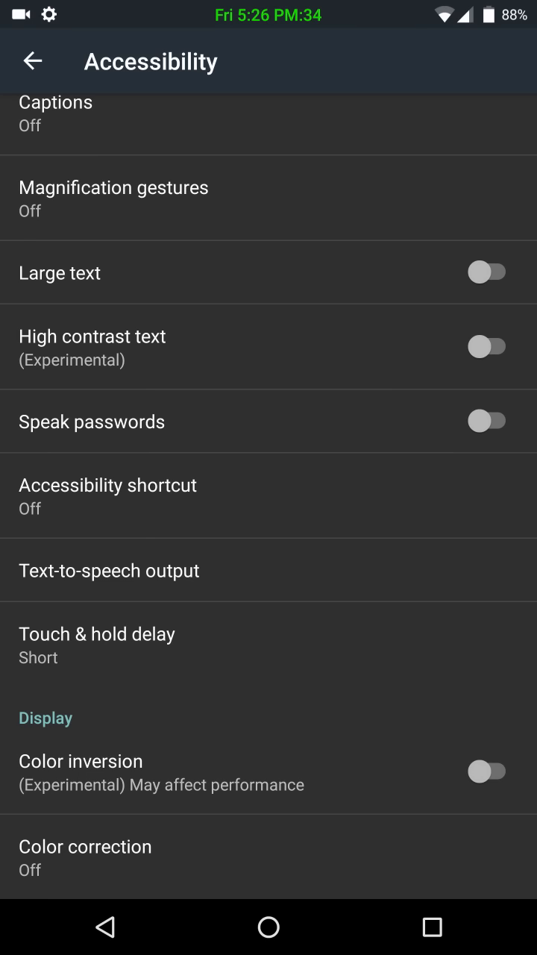
scroll(down, 3)
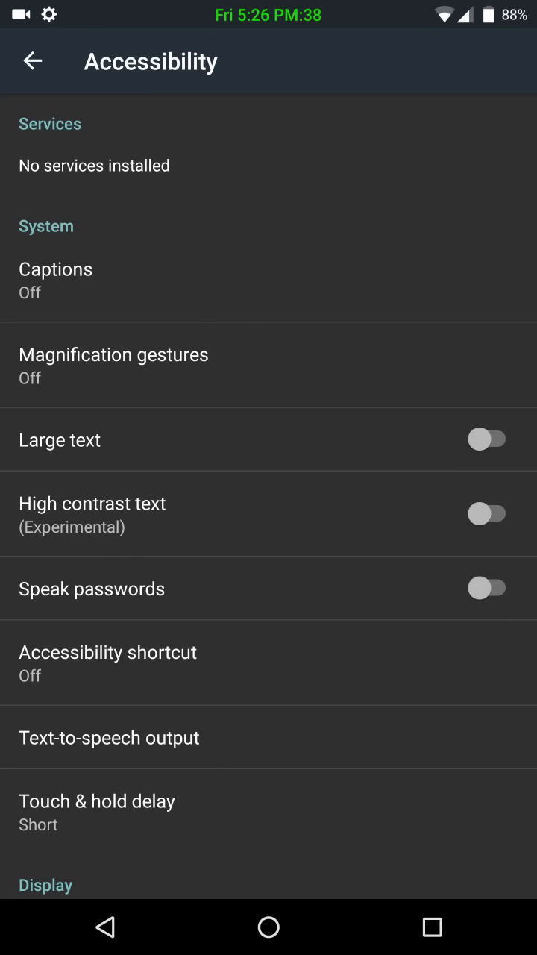
click(34, 61)
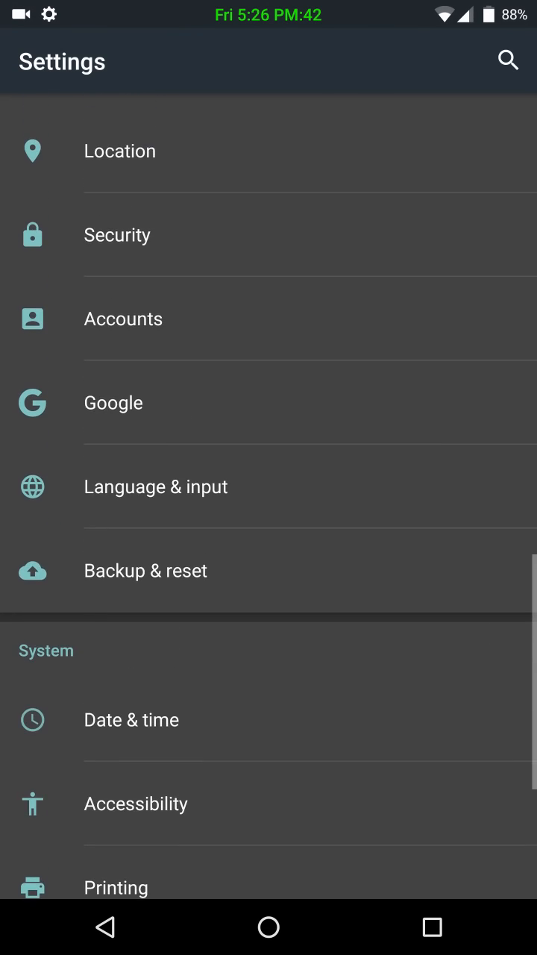
click(156, 486)
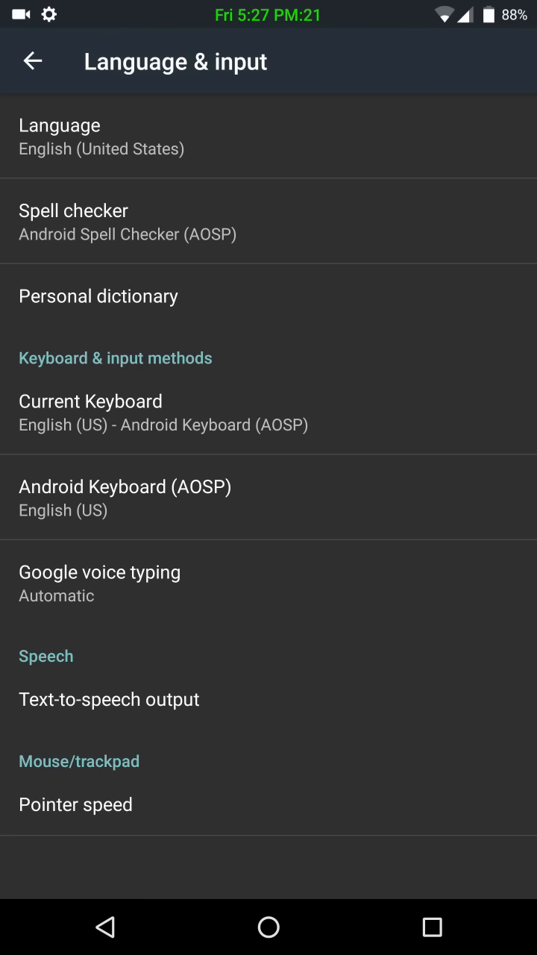
click(31, 61)
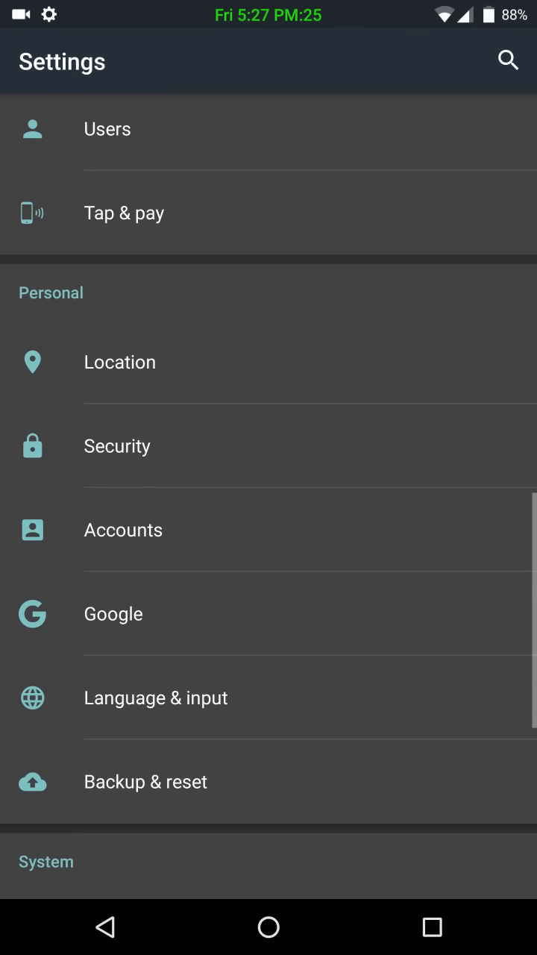
scroll(down, 3)
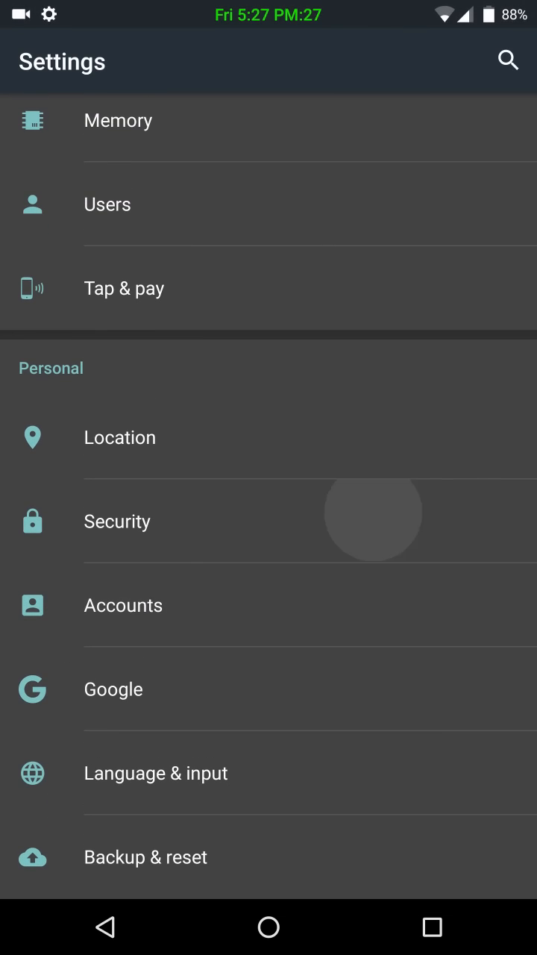
click(117, 521)
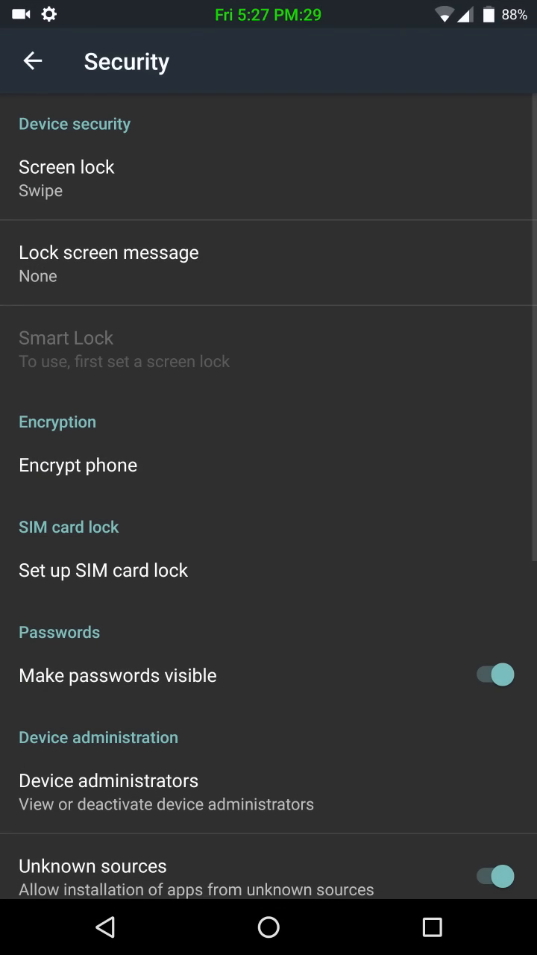
scroll(down, 3)
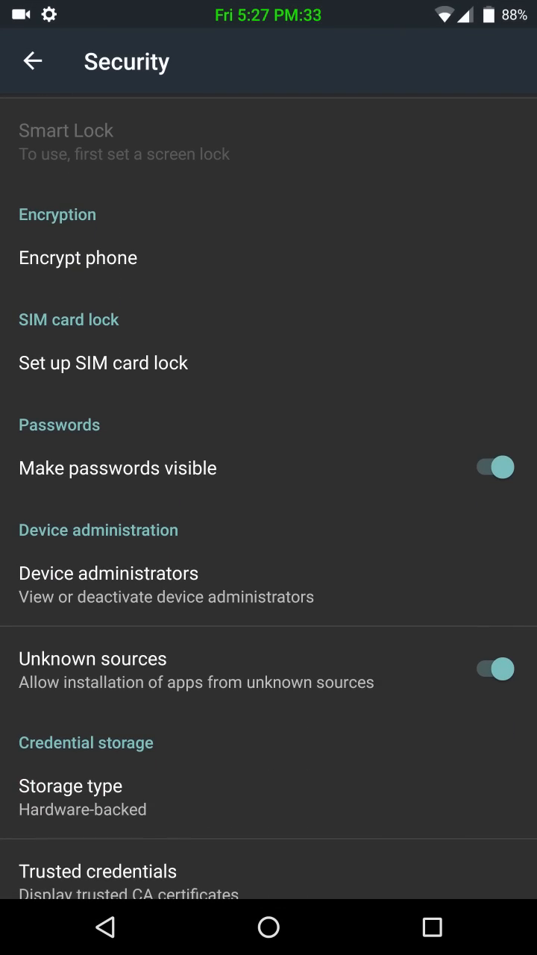
scroll(down, 3)
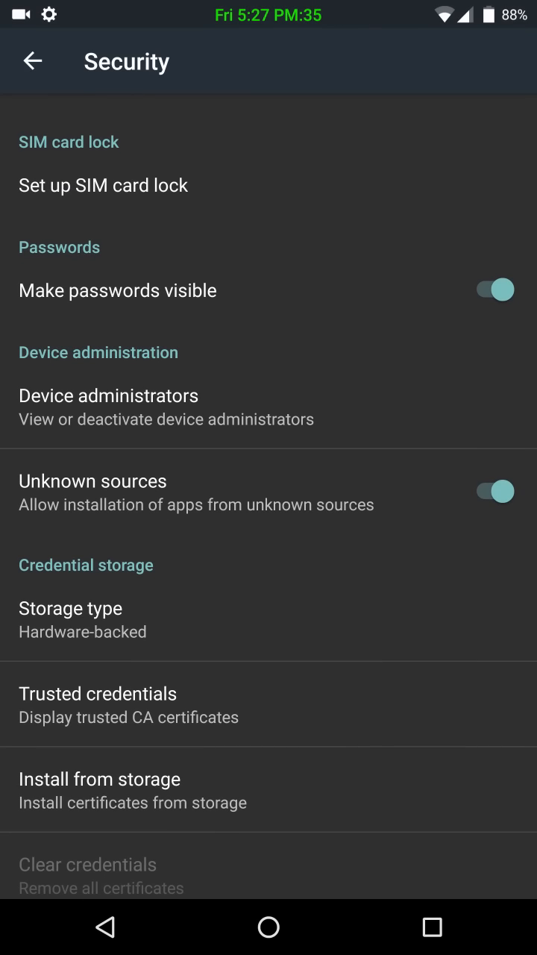
scroll(down, 3)
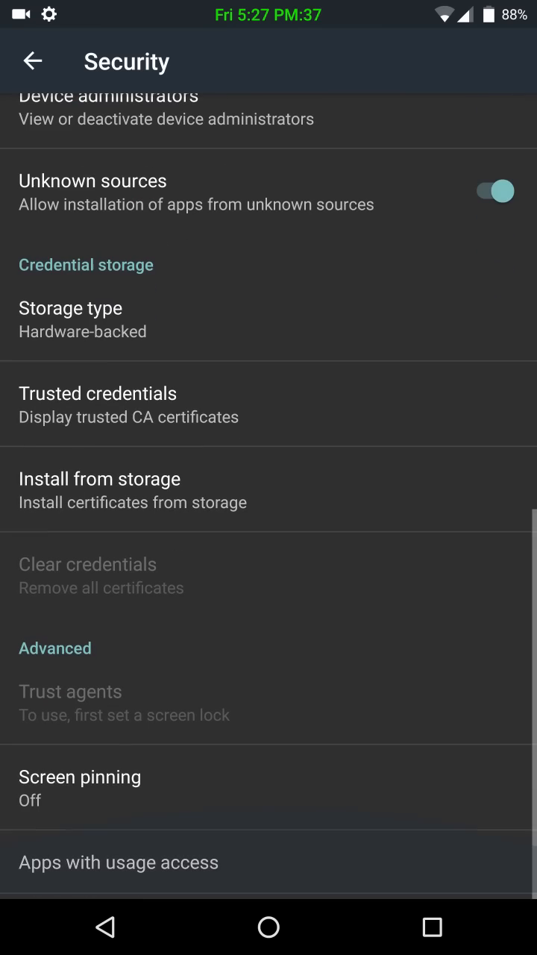
click(31, 61)
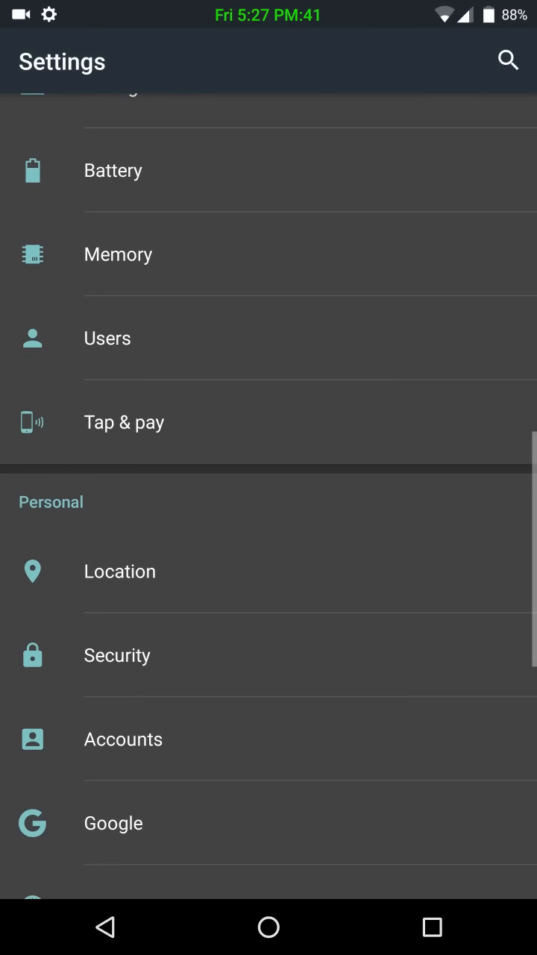
click(119, 570)
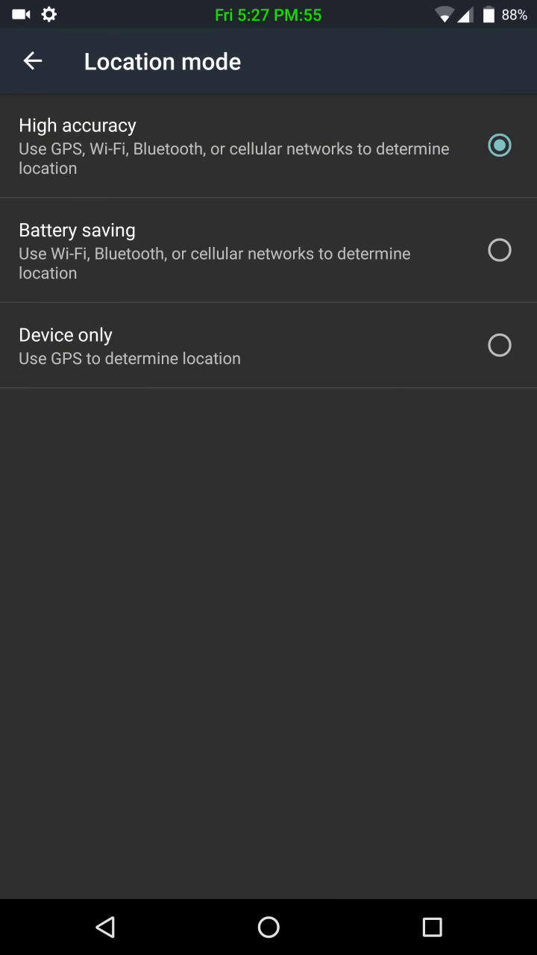
click(33, 61)
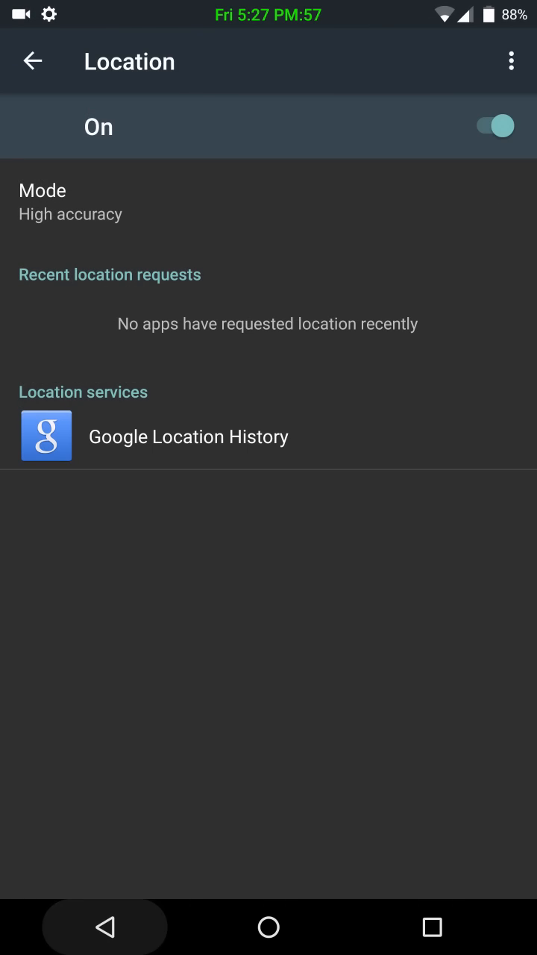
click(33, 61)
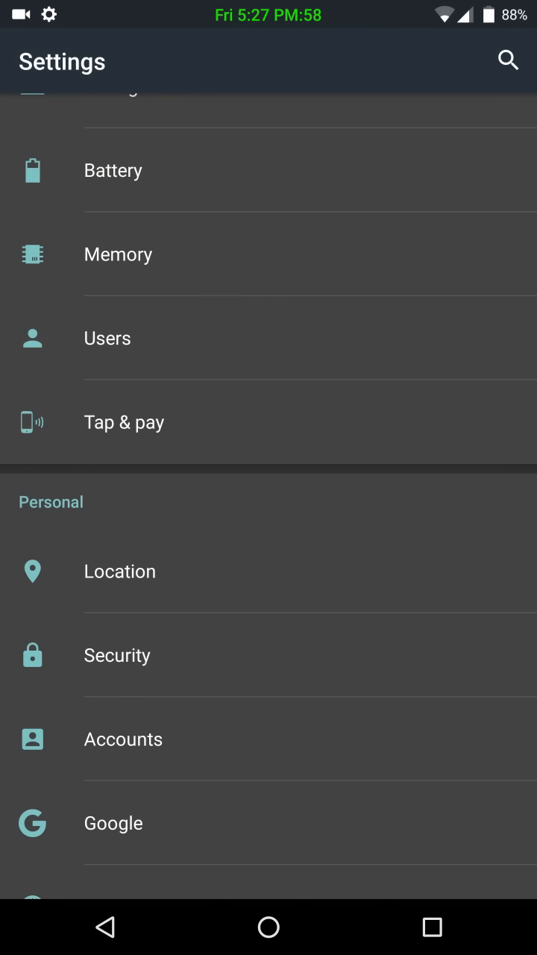
scroll(down, 3)
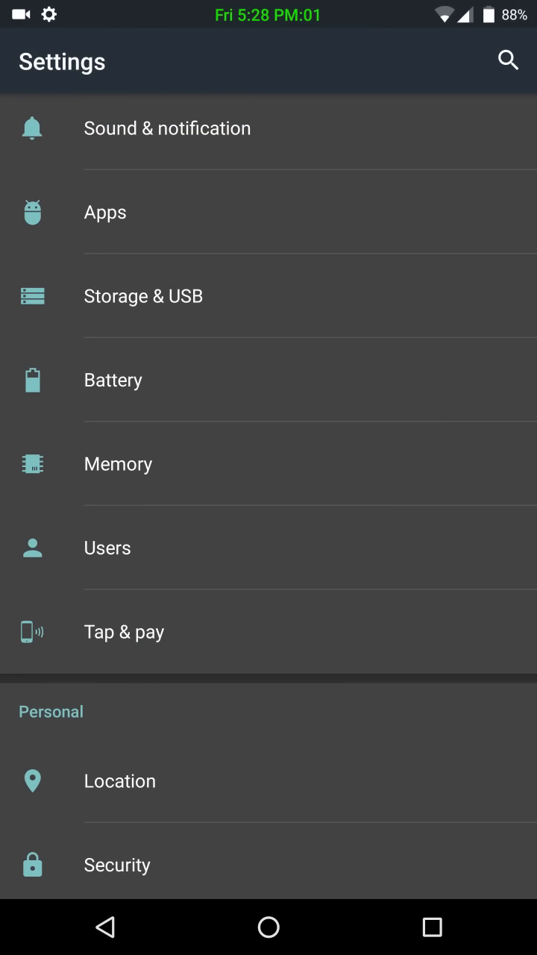
- View Memory usage and per-app memory details, then return to the main list
scroll(down, 3)
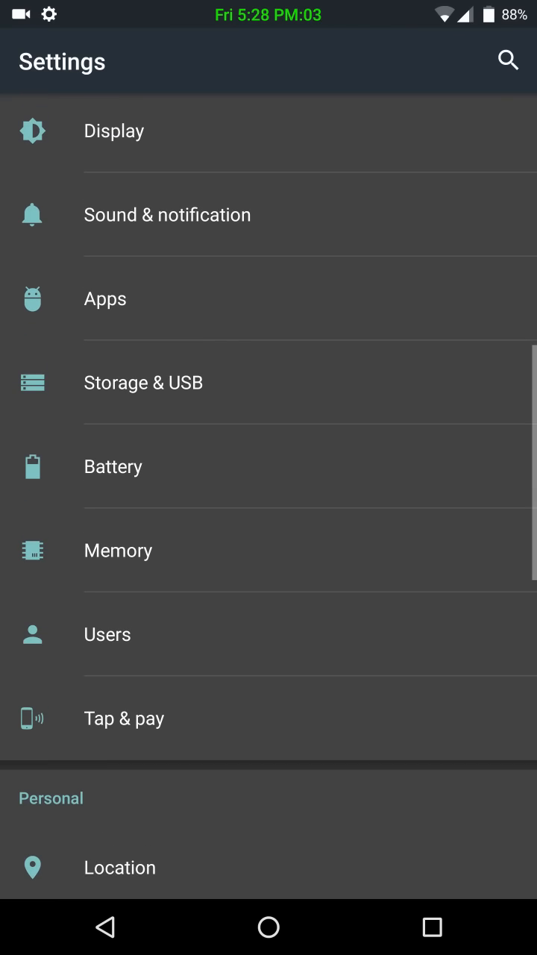
click(118, 550)
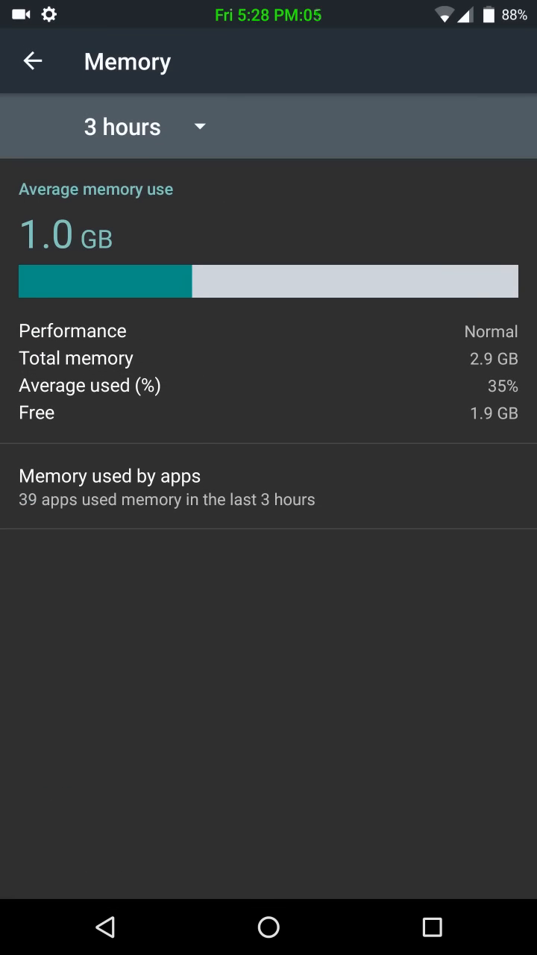
click(109, 486)
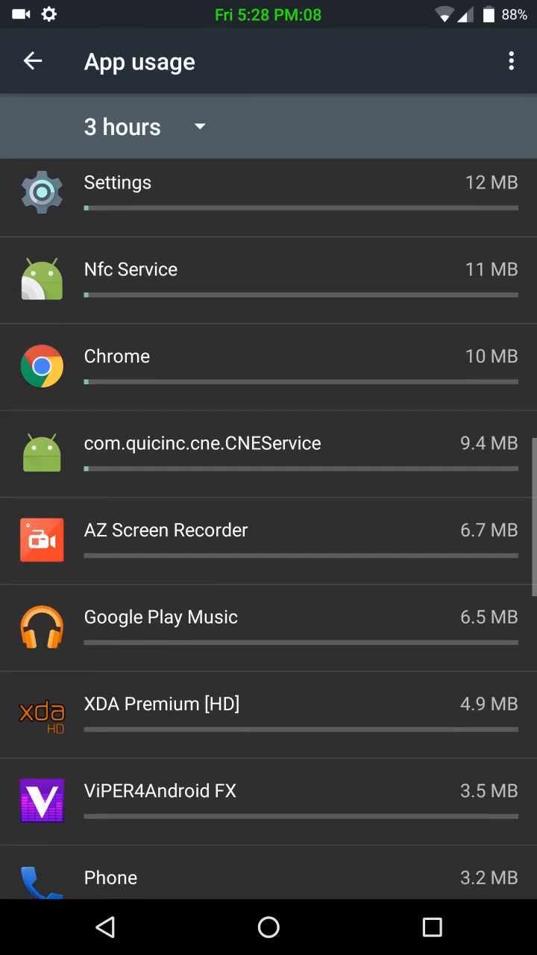
scroll(down, 3)
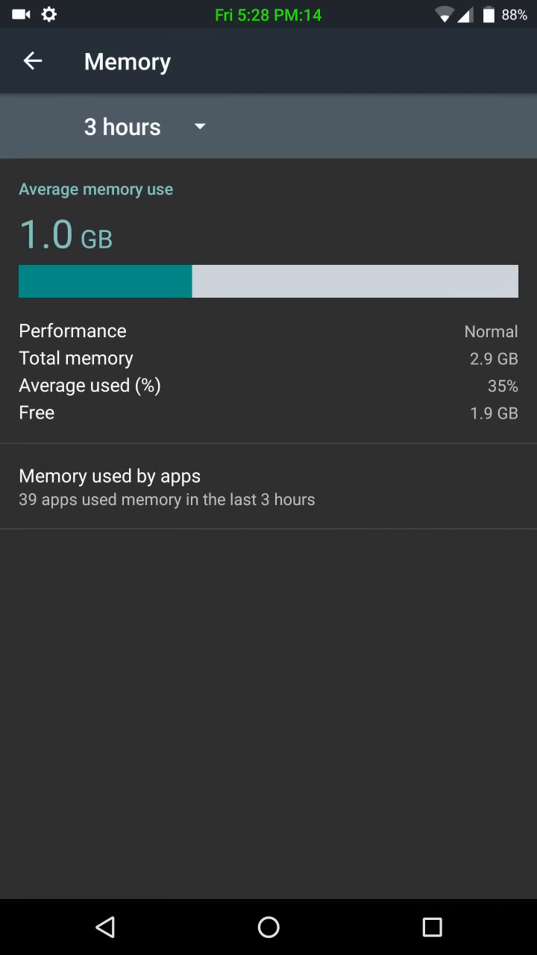
click(33, 61)
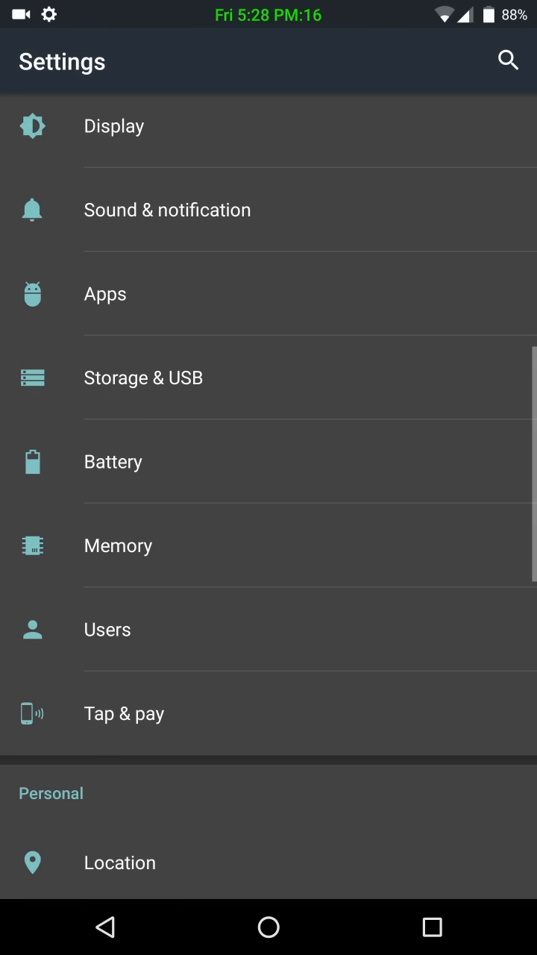
- View the Battery usage page unchanged and return to the main settings list
click(112, 461)
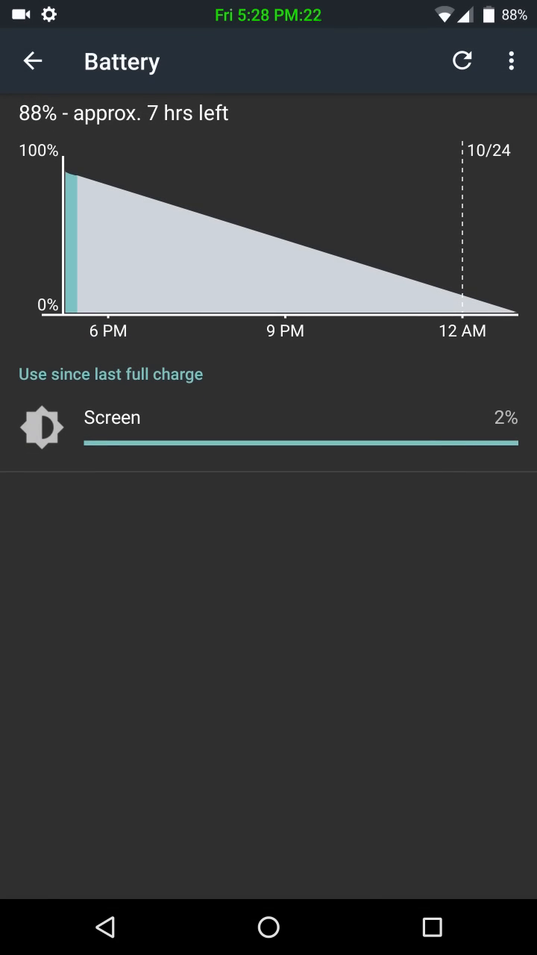
click(33, 61)
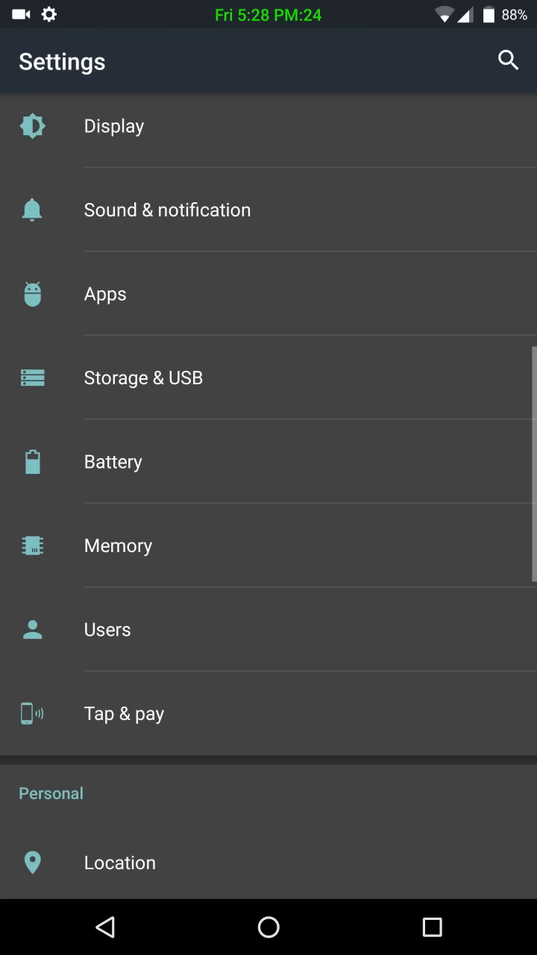
click(143, 377)
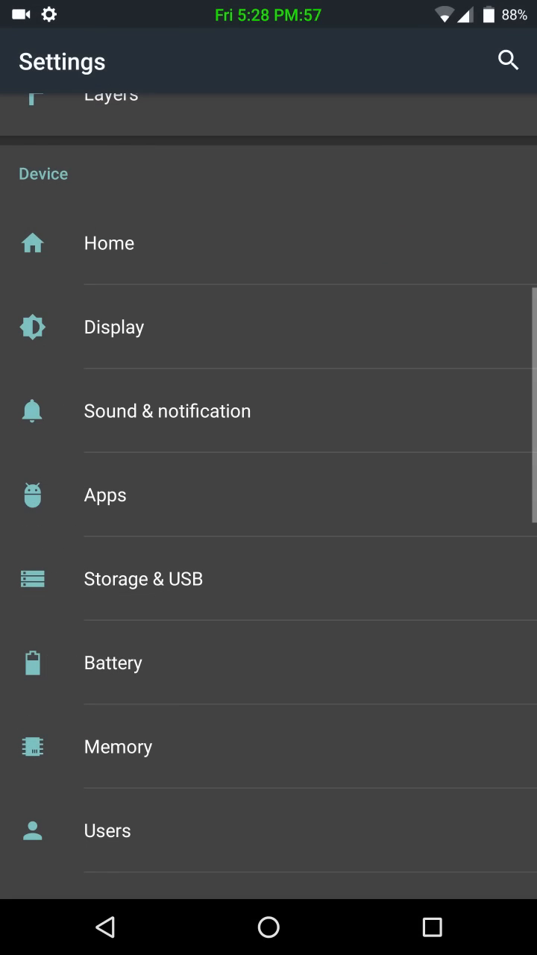
- In Sound & notification raise Media volume to maximum and peek at Other sounds unchanged
scroll(down, 3)
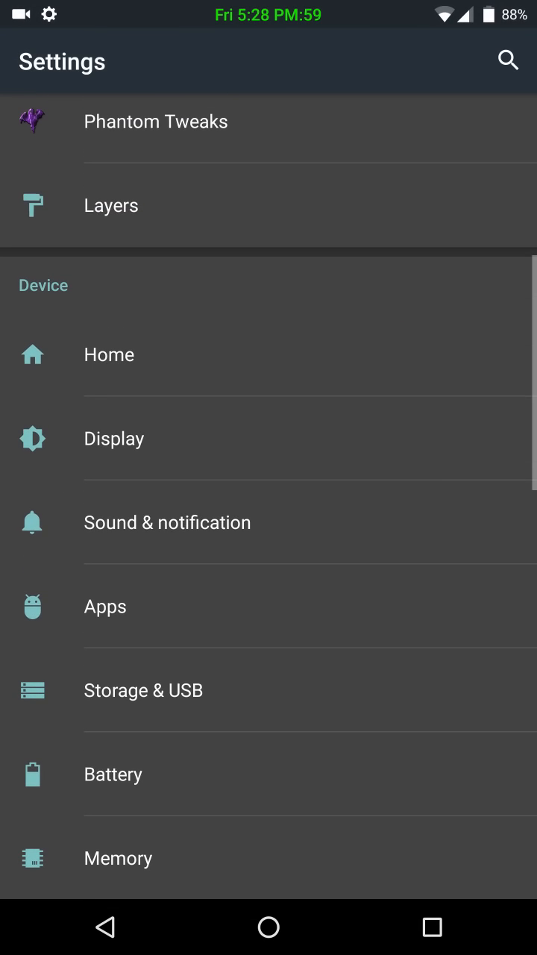
click(167, 521)
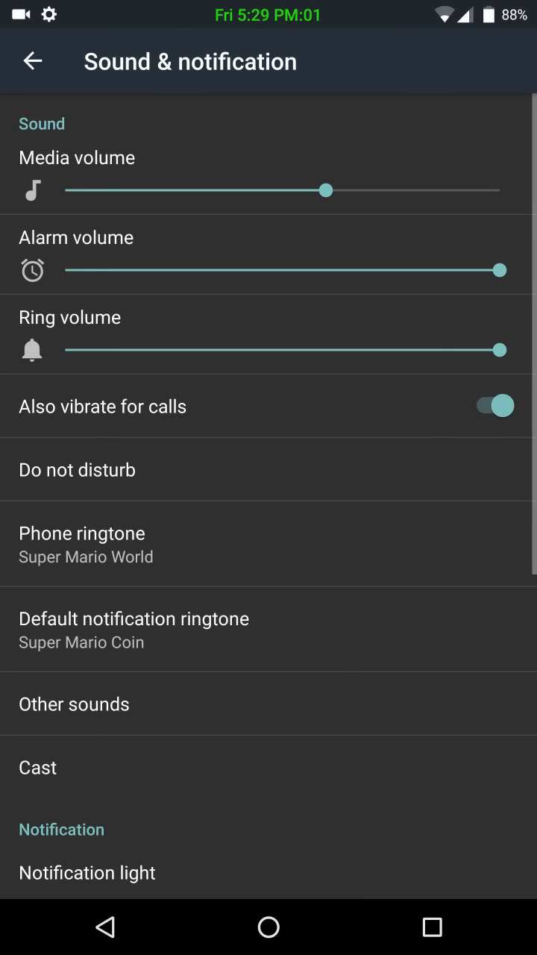
drag(327, 190, 501, 190)
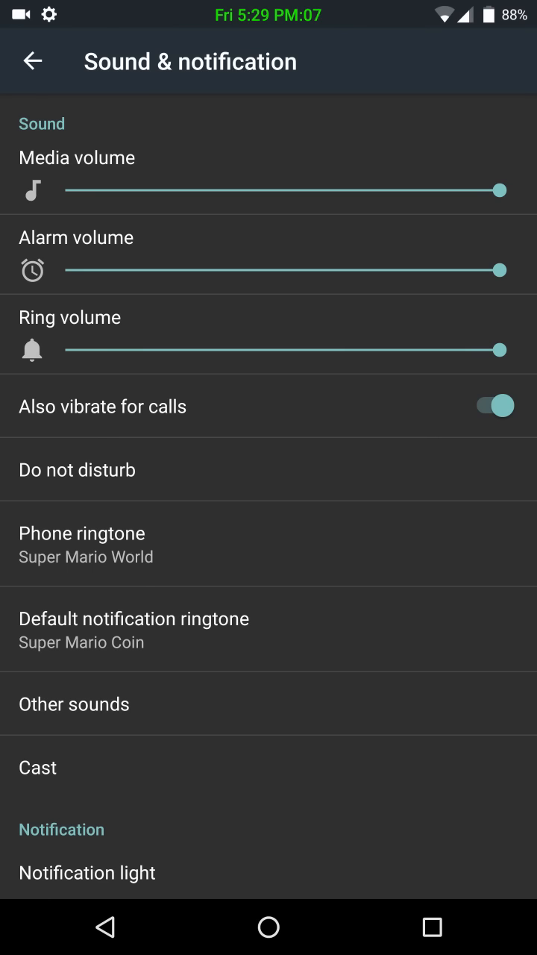
scroll(down, 3)
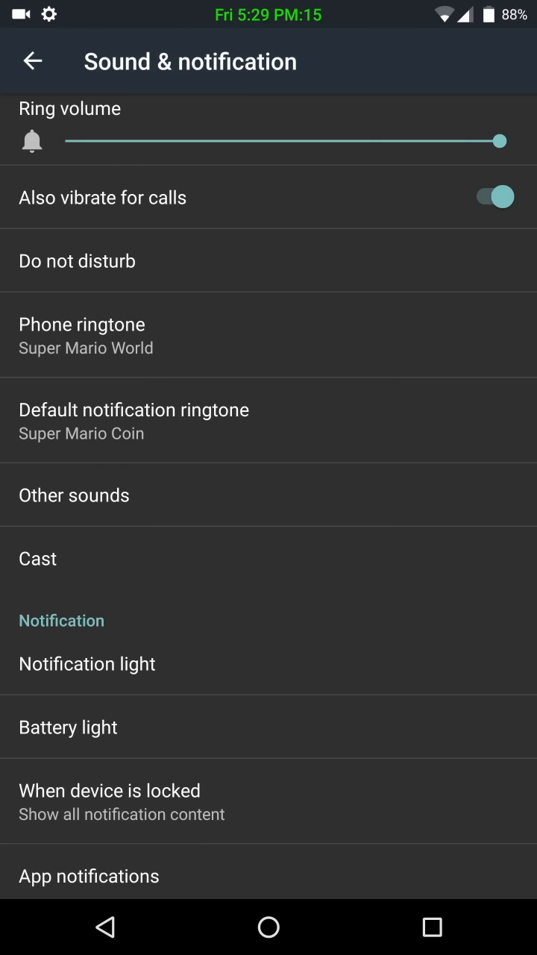
click(73, 495)
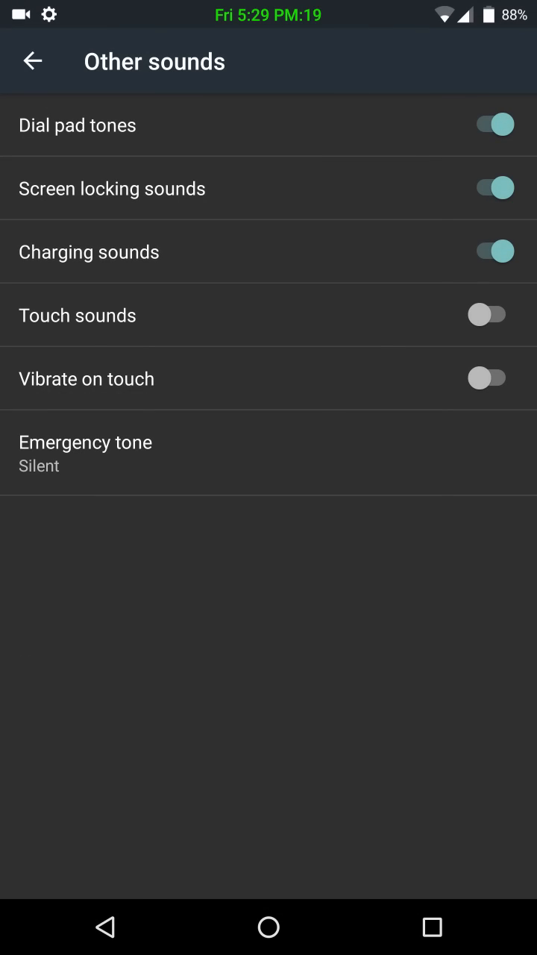
click(33, 61)
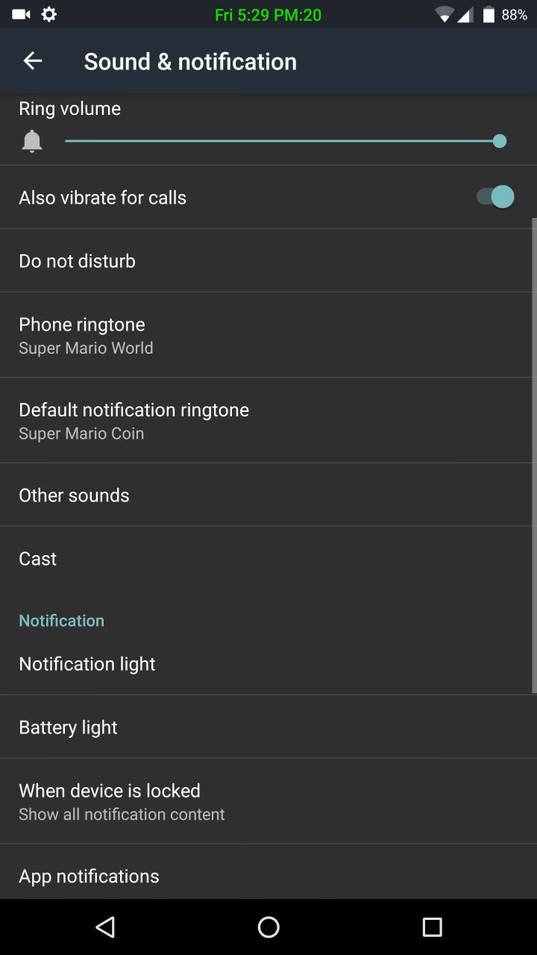
scroll(down, 3)
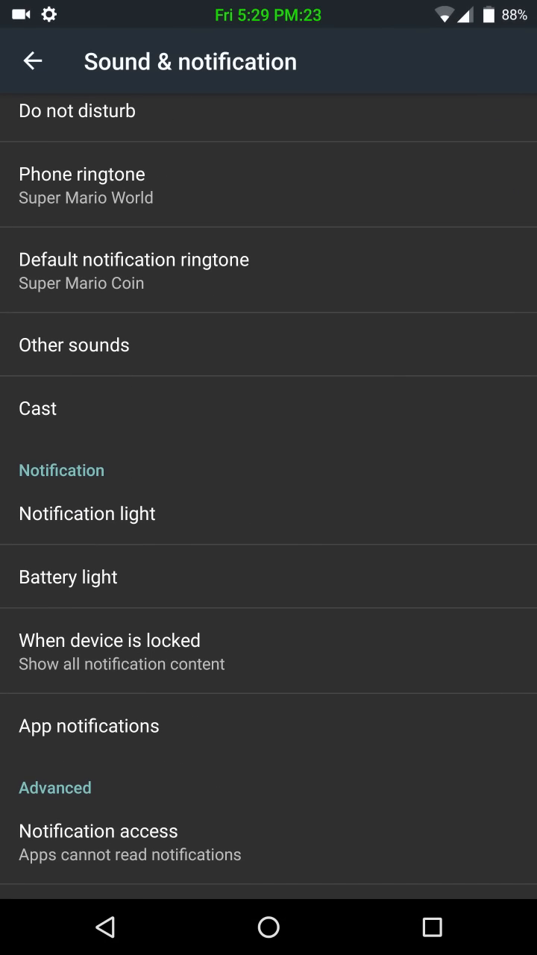
- Set the default notification light pulse to Very short and Very fast and confirm
click(86, 513)
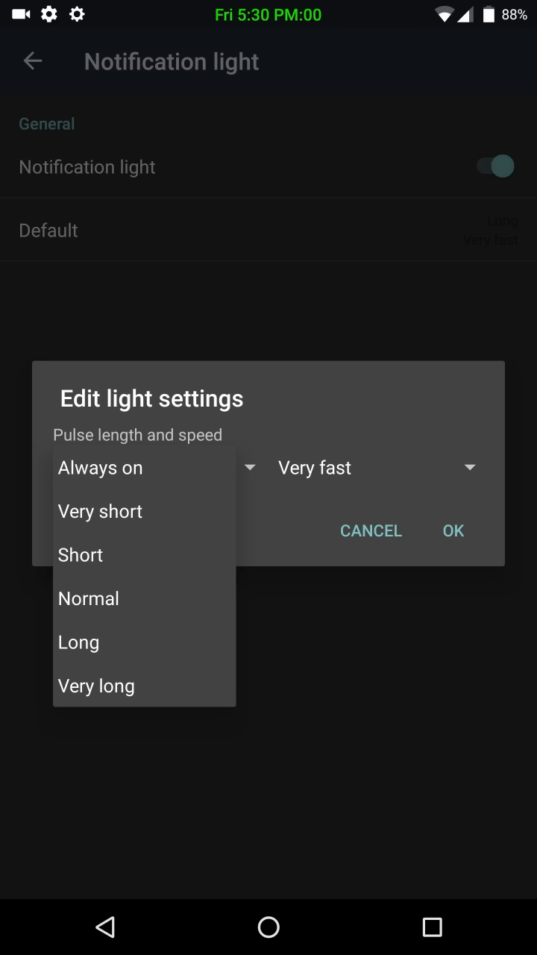
click(100, 510)
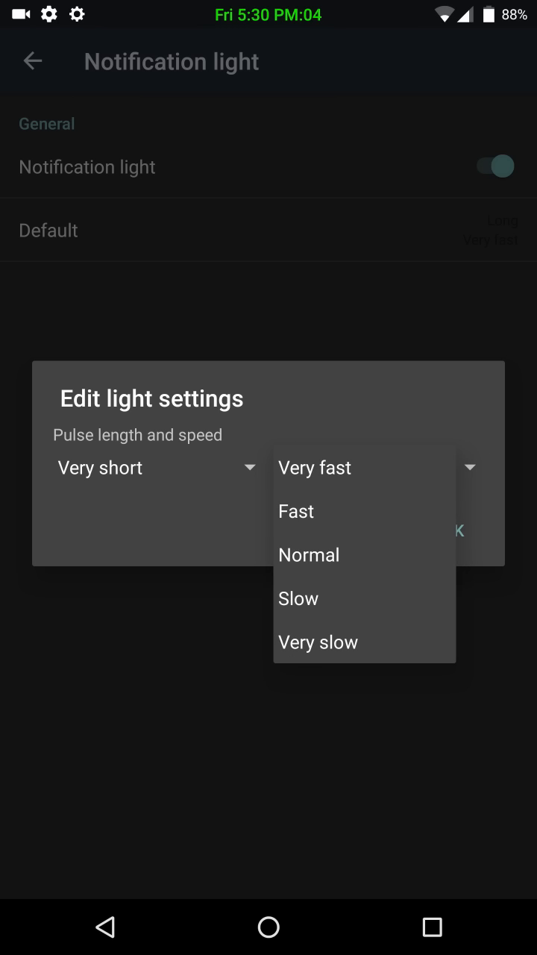
click(314, 467)
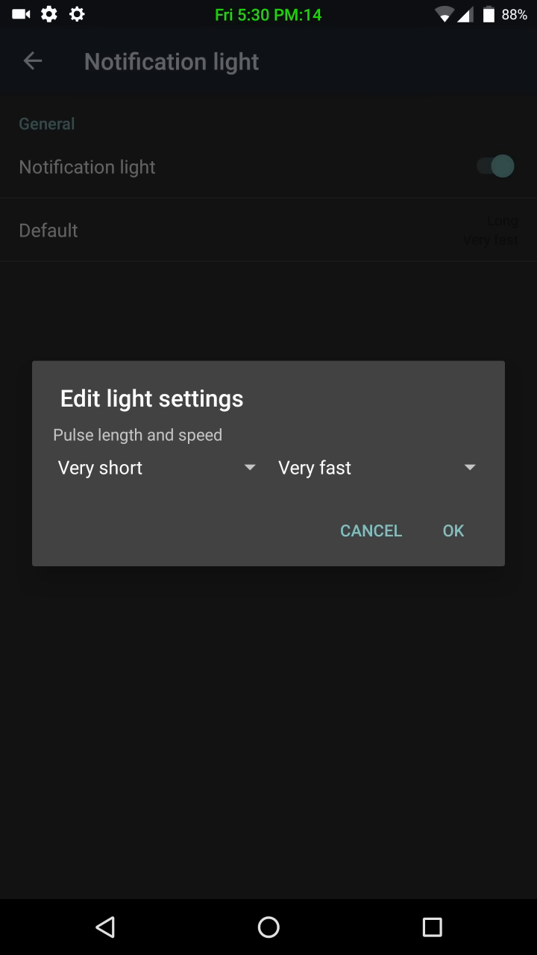
click(452, 530)
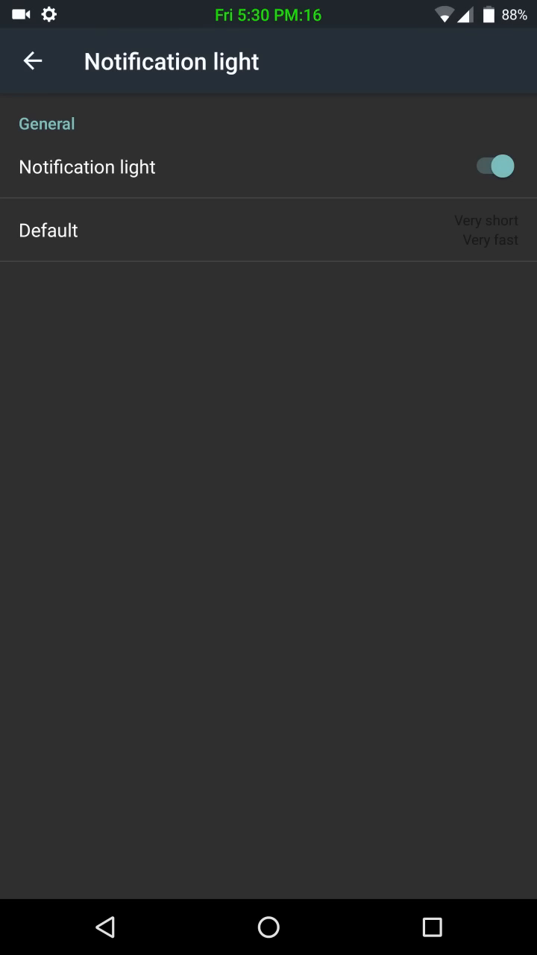
- View the Battery light settings unchanged and return to Sound & notification
click(33, 61)
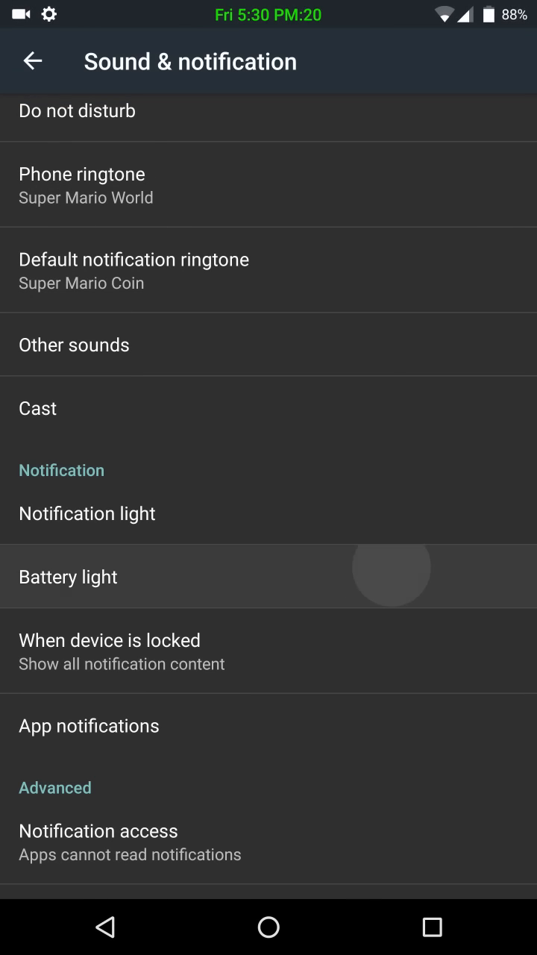
click(68, 576)
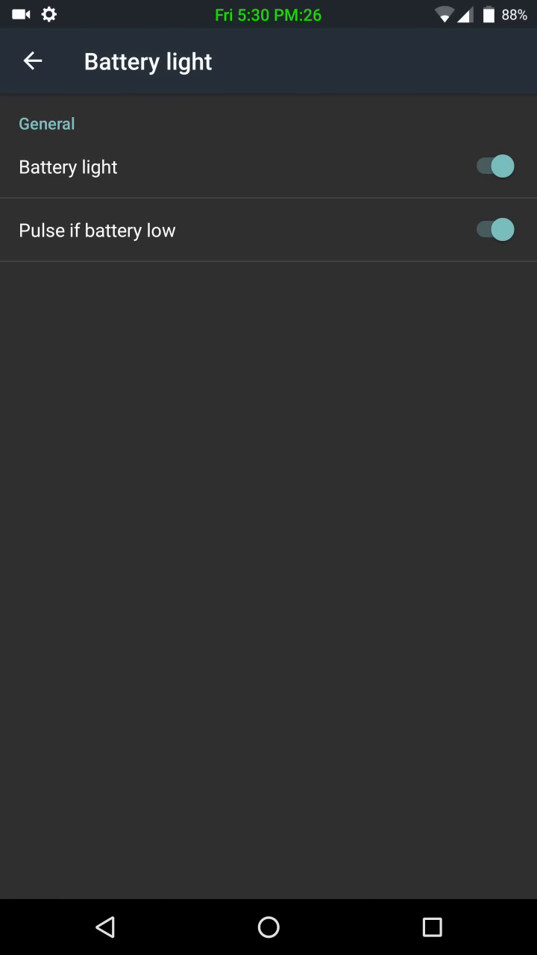
click(32, 61)
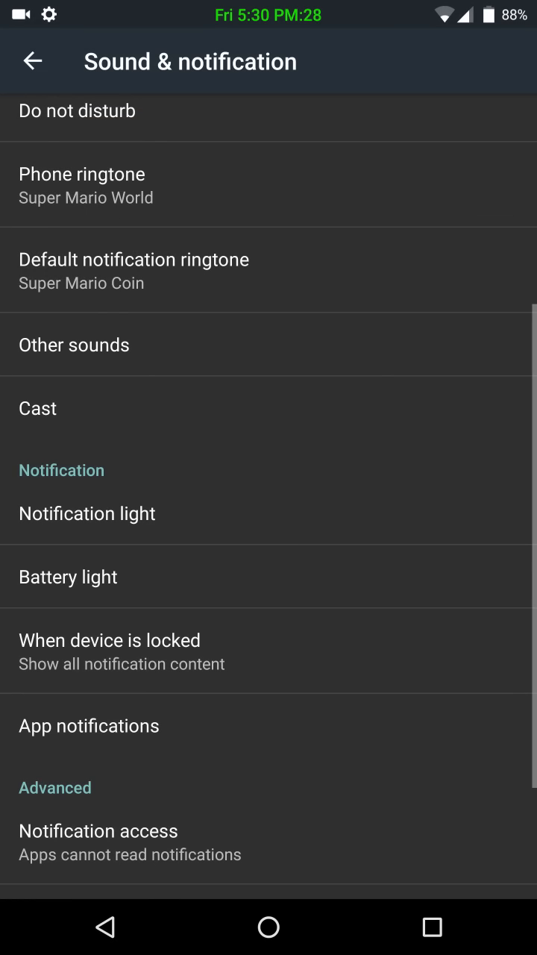
- Review the rest of Sound & notification with Heads up off, then return to the main list
scroll(down, 3)
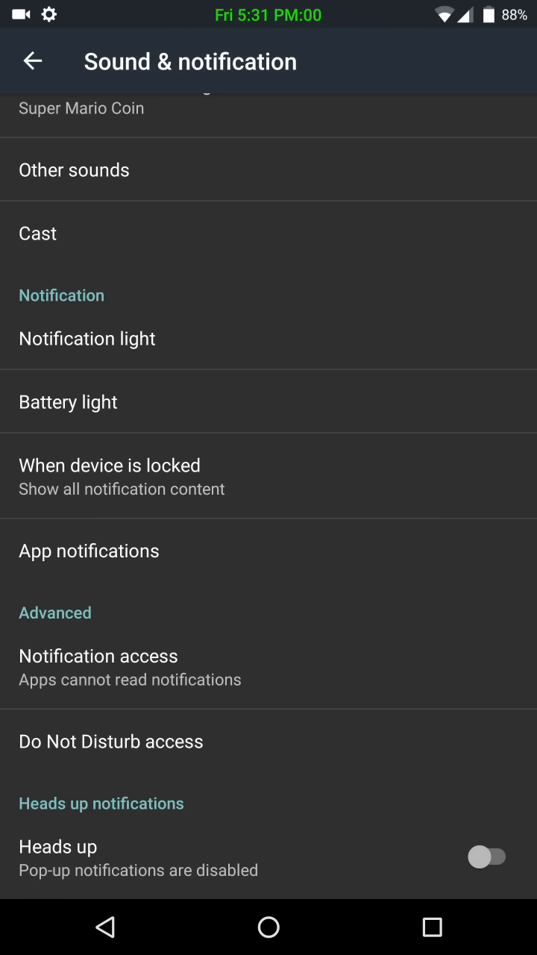
click(30, 62)
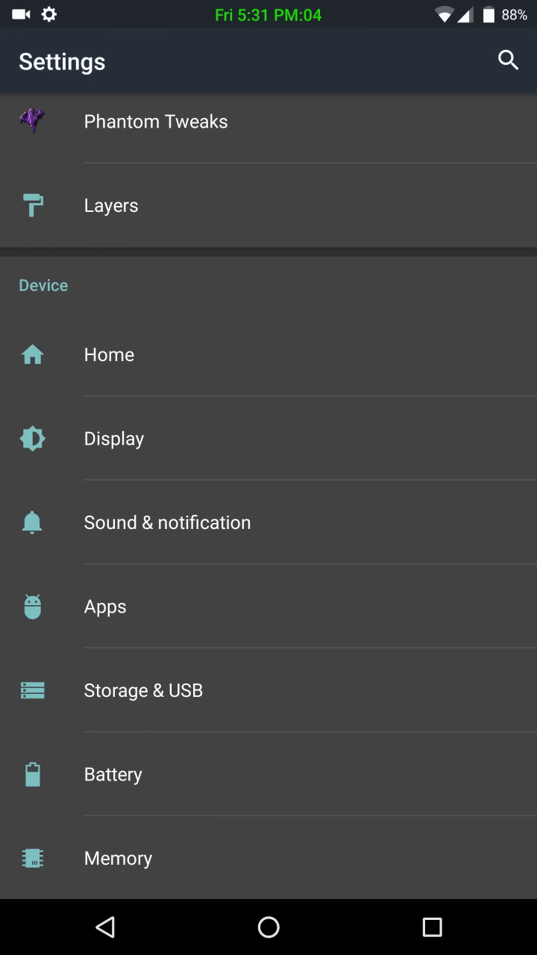
- In Display turn Ambient display on and look at the Advanced doze options
click(114, 438)
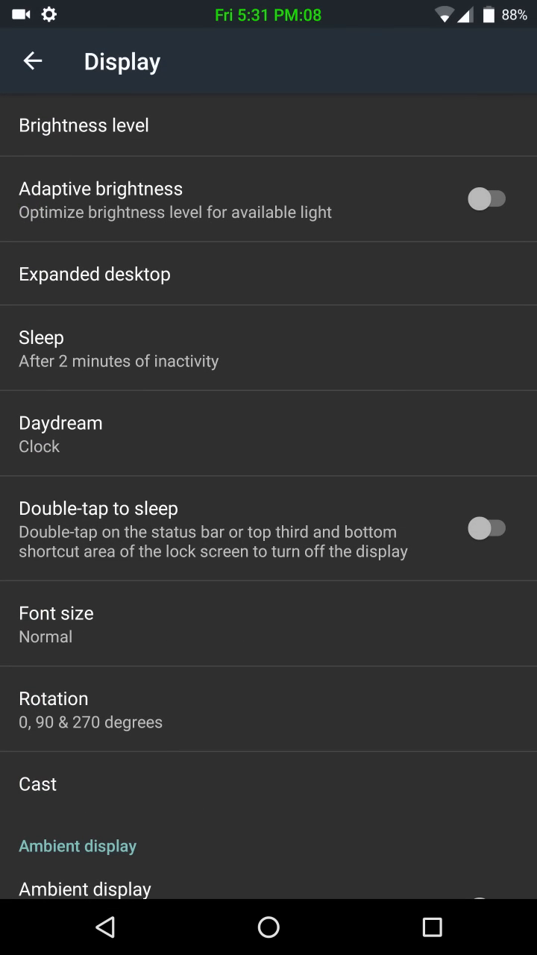
scroll(down, 3)
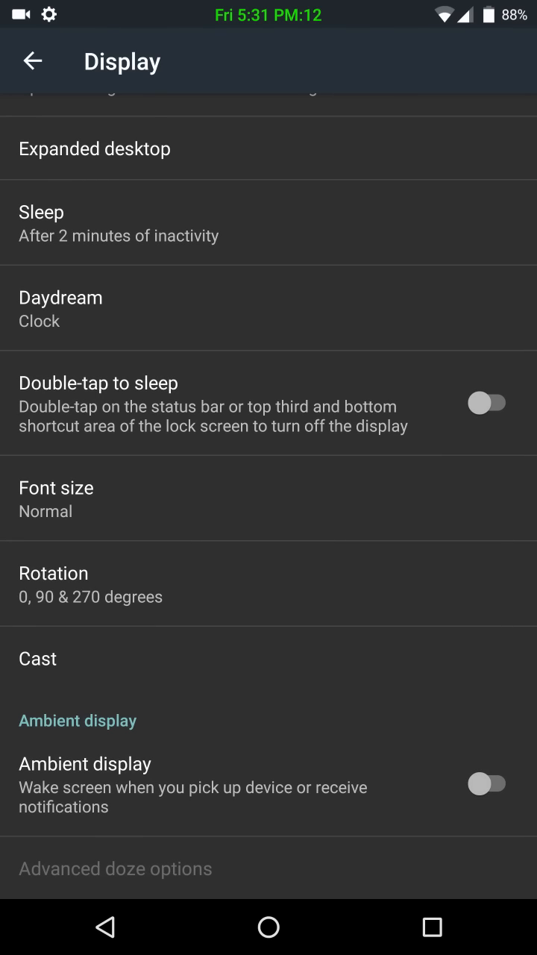
scroll(down, 3)
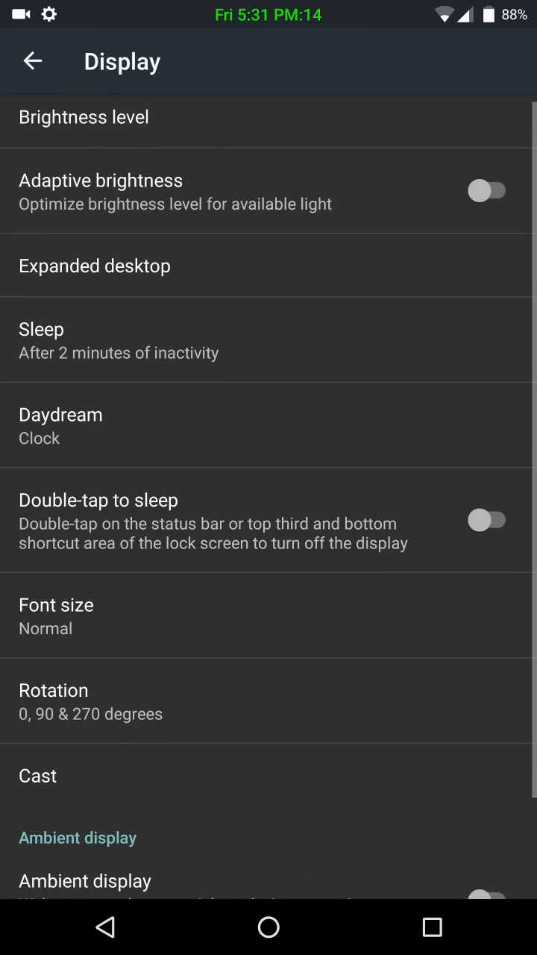
scroll(down, 3)
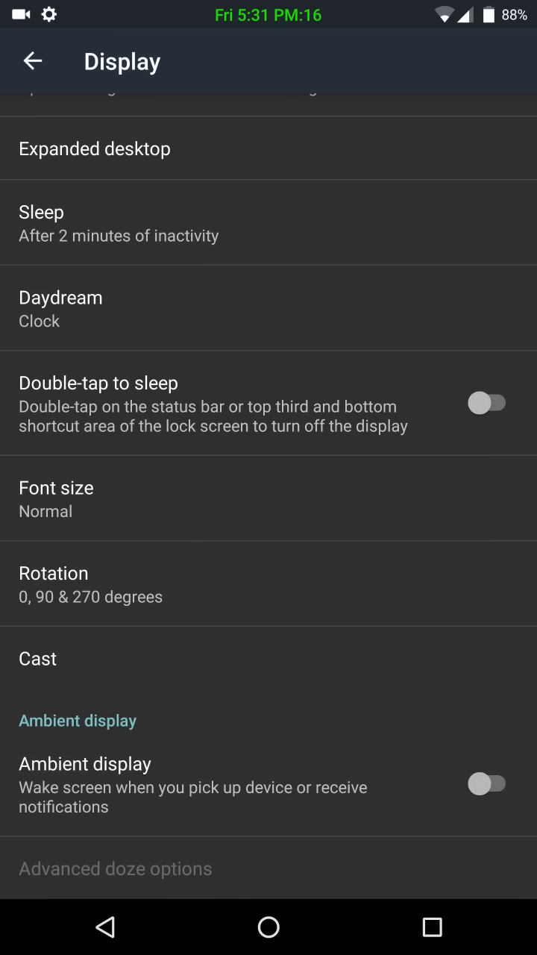
click(116, 868)
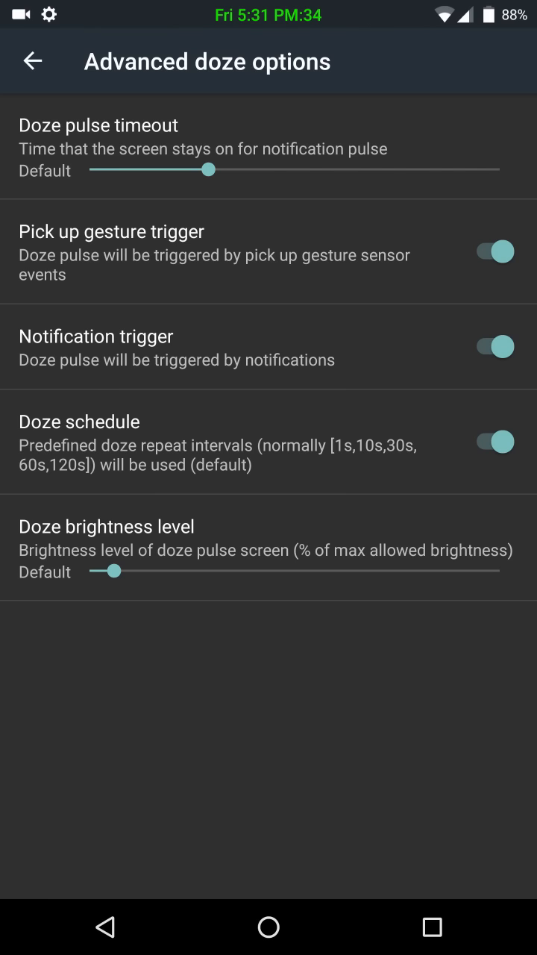
click(31, 61)
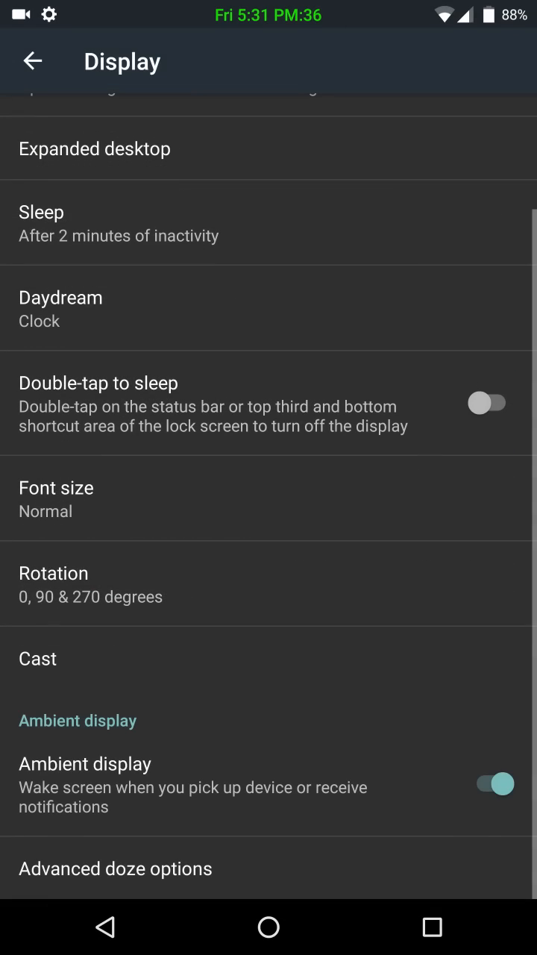
- Change Font size to Large, set it back to Normal, and return to the main list
click(488, 784)
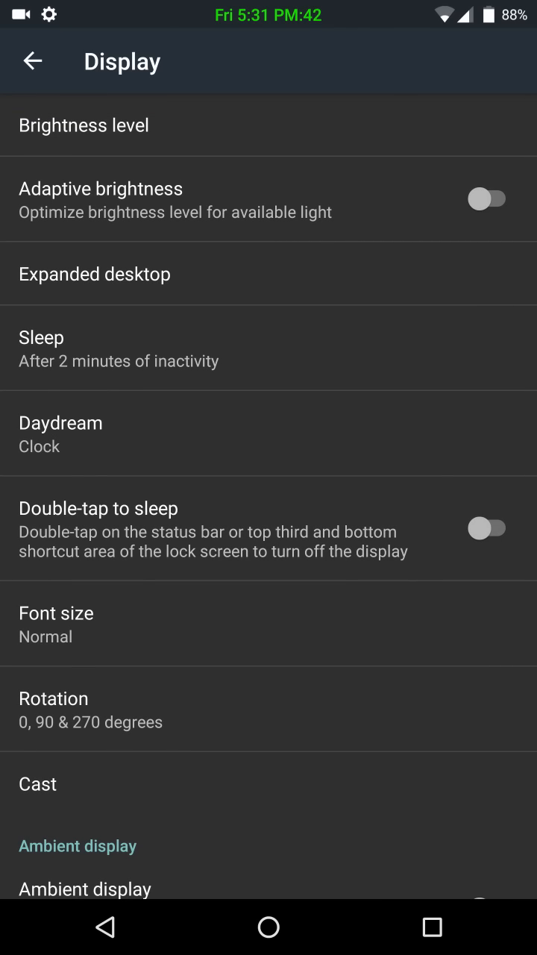
click(55, 612)
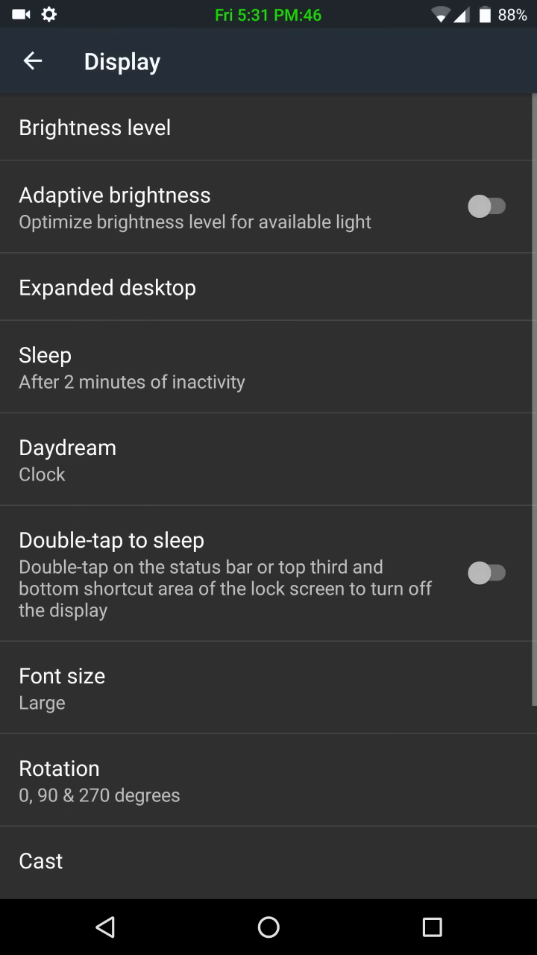
click(62, 675)
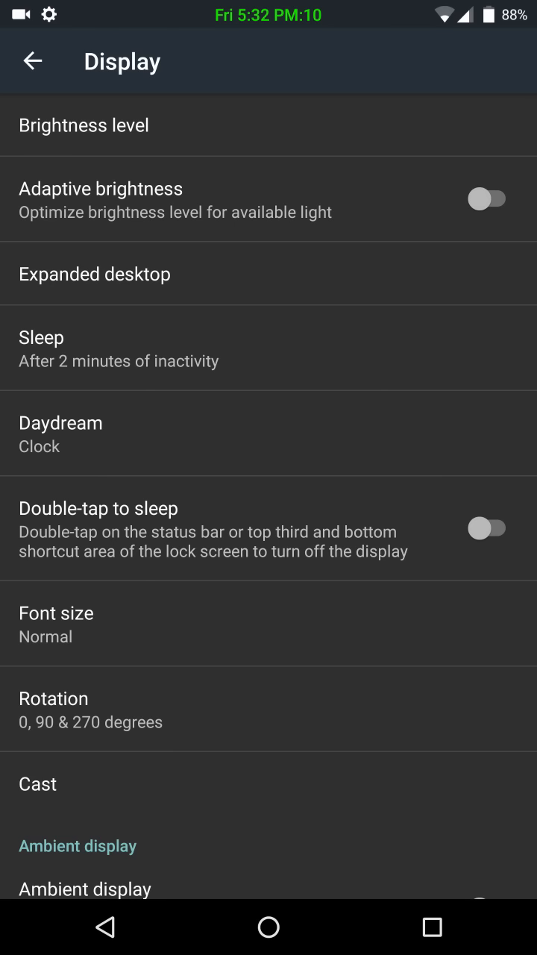
click(33, 61)
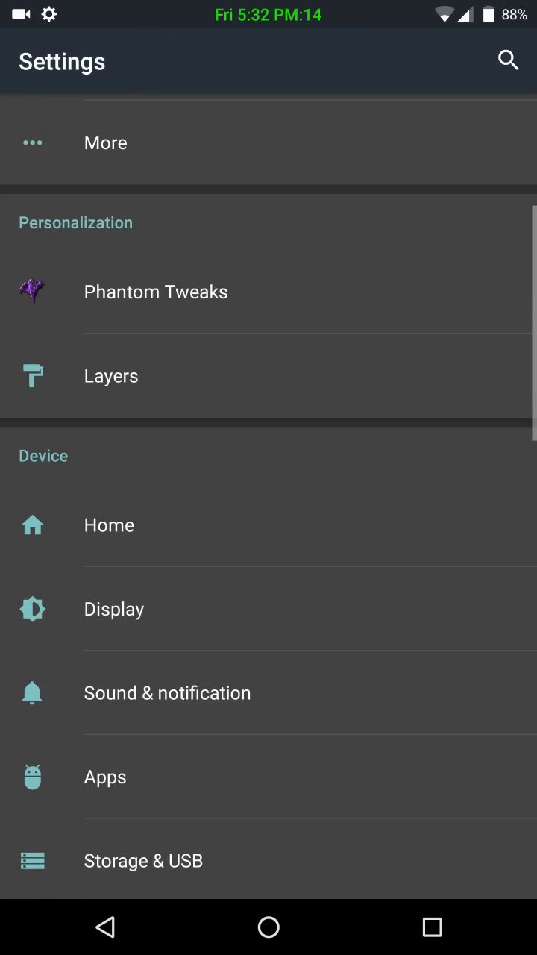
- Under Personalization enter Phantom Tweaks and head into its Status Bar section
click(109, 525)
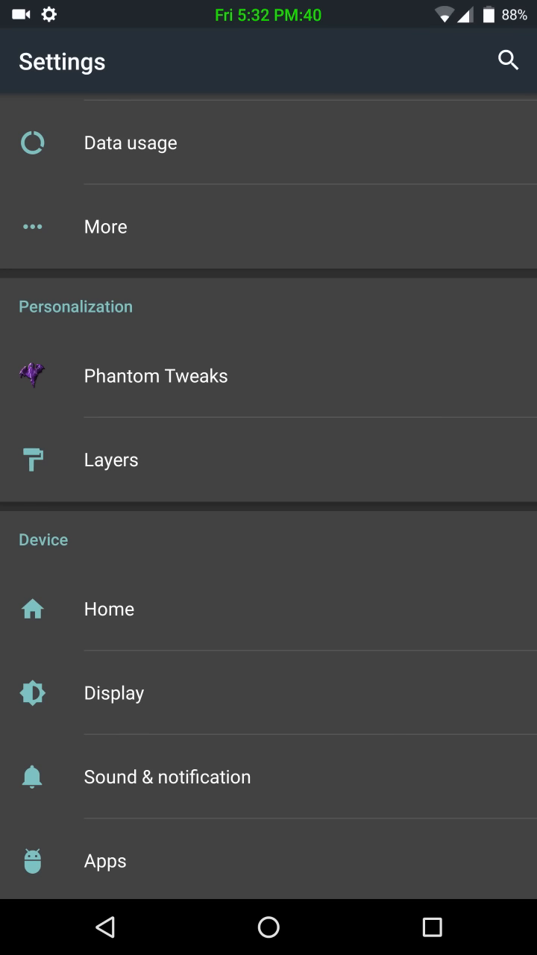
click(156, 376)
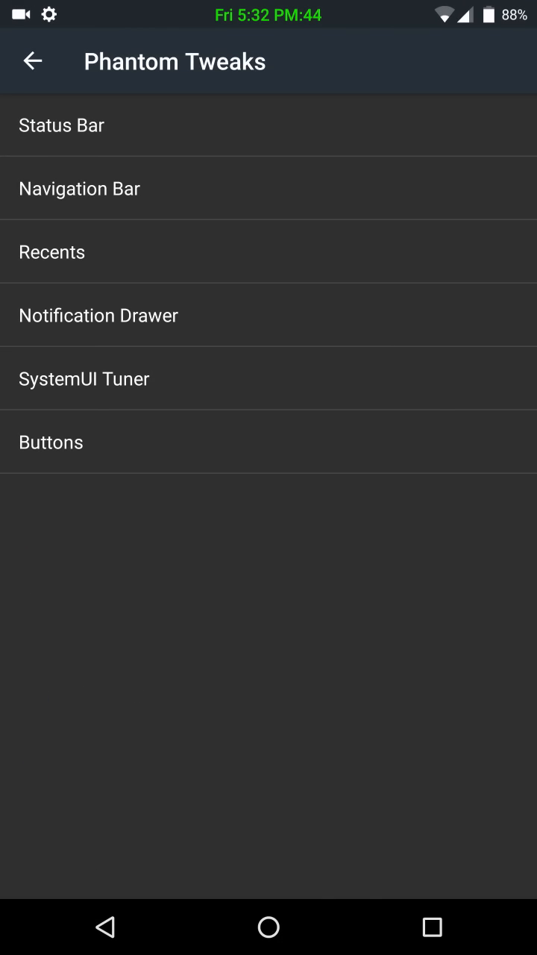
click(382, 125)
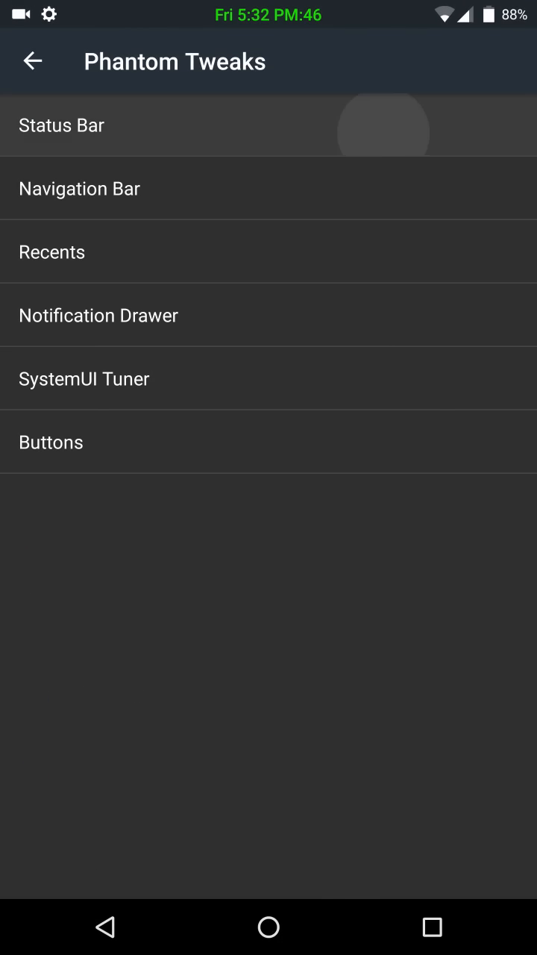
- View the Clock and date options, then set the battery icon style briefly to Hidden
click(61, 124)
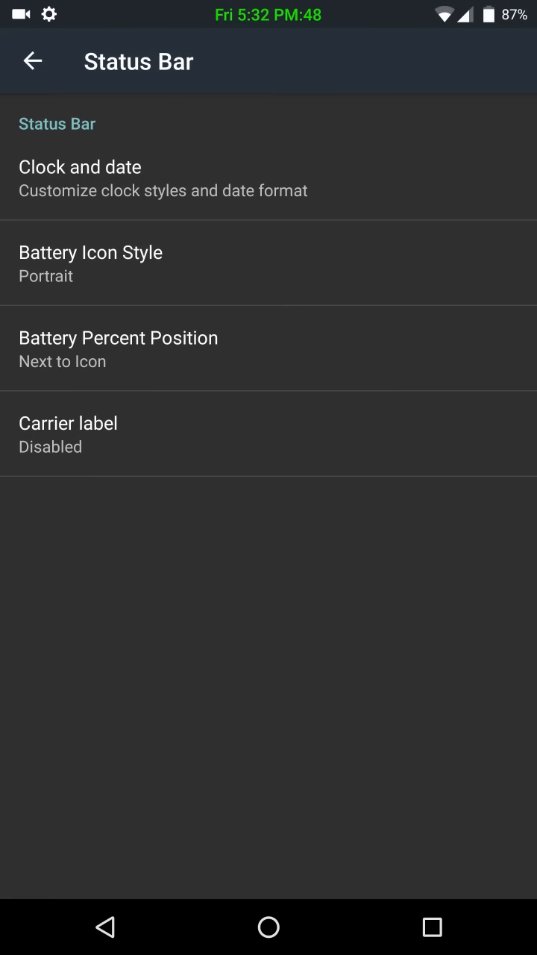
click(80, 178)
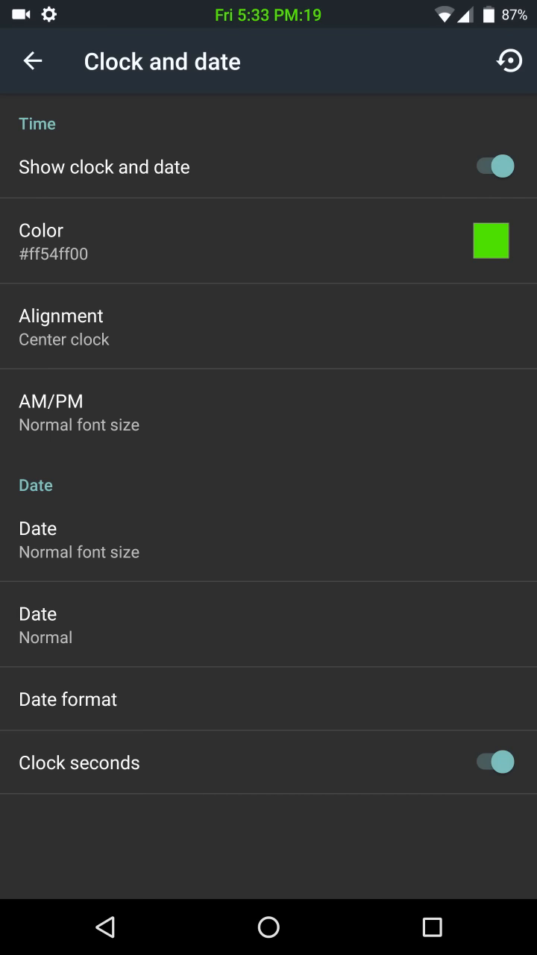
click(32, 61)
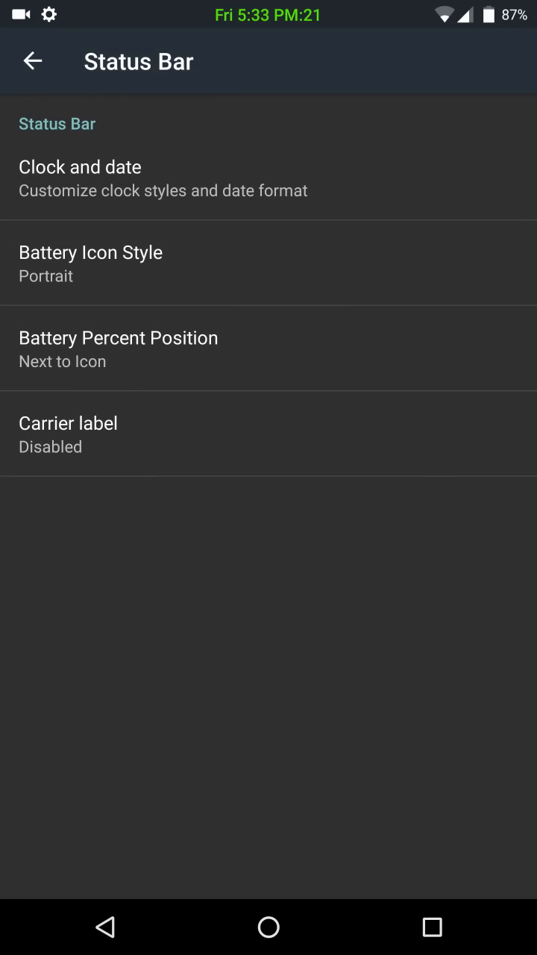
click(90, 252)
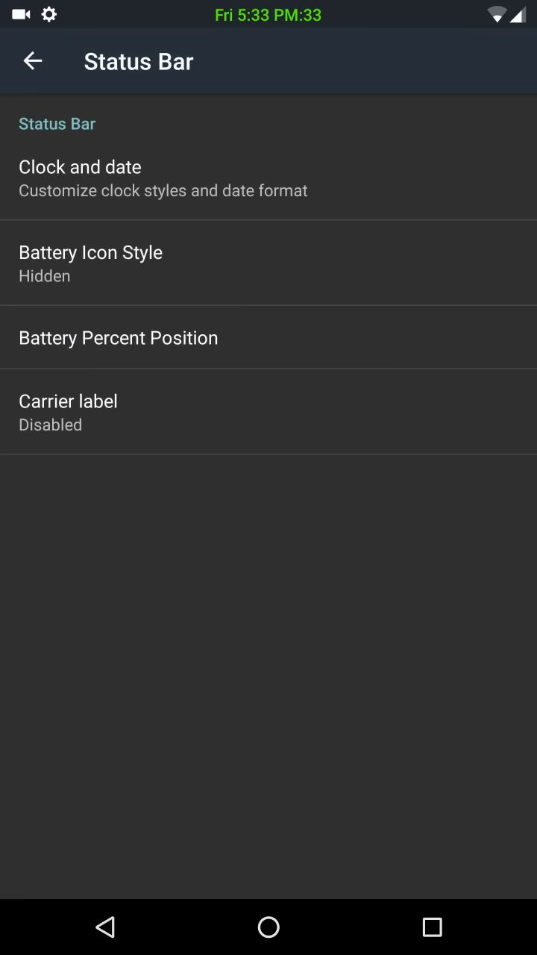
- Revisit Clock and date, return to Status Bar and restore the battery icon style to Portrait
click(80, 178)
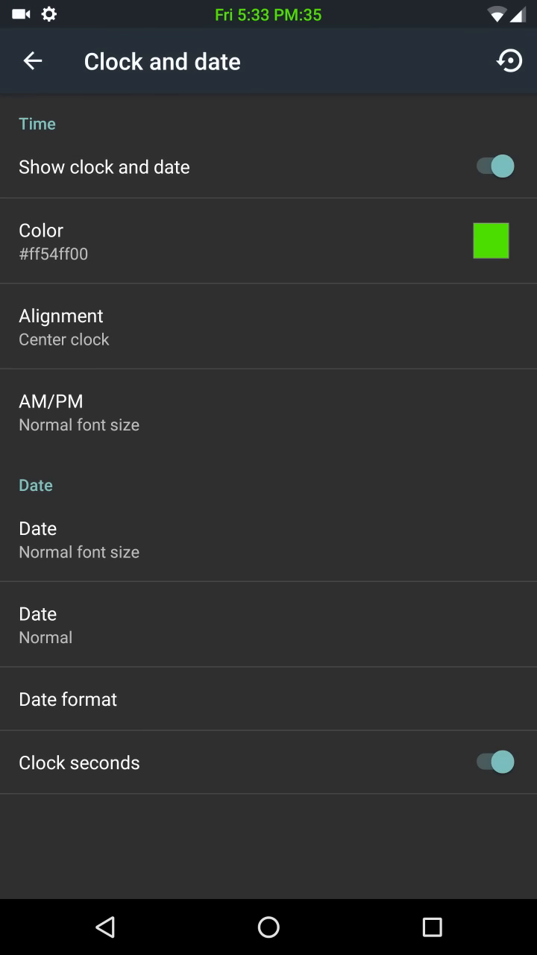
click(33, 61)
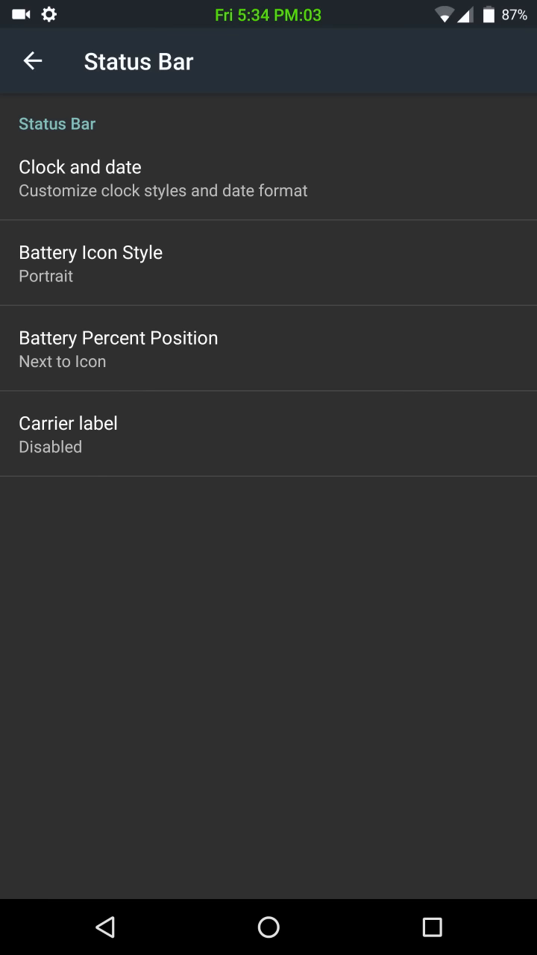
click(117, 337)
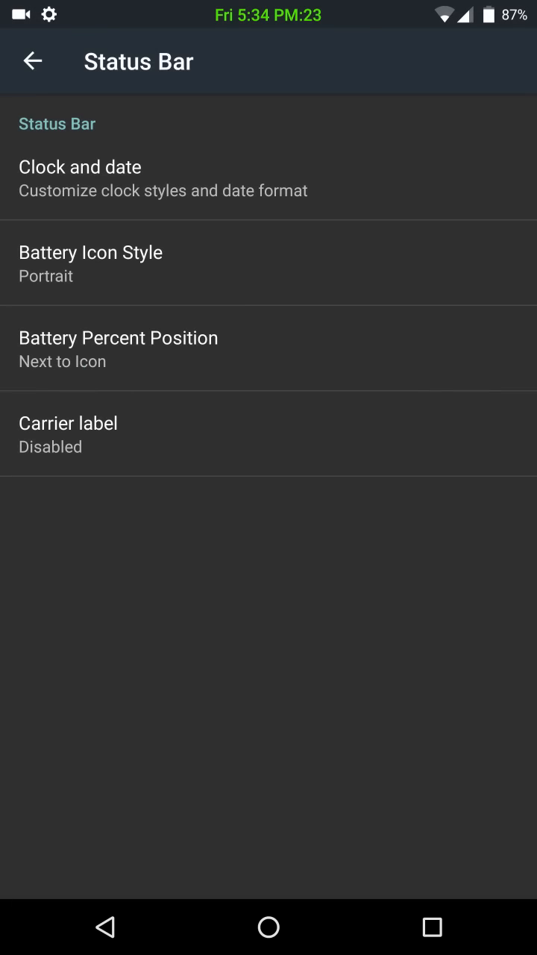
- In Phantom Tweaks Recents, set the Clear All Recents button position to Bottom Right
click(33, 61)
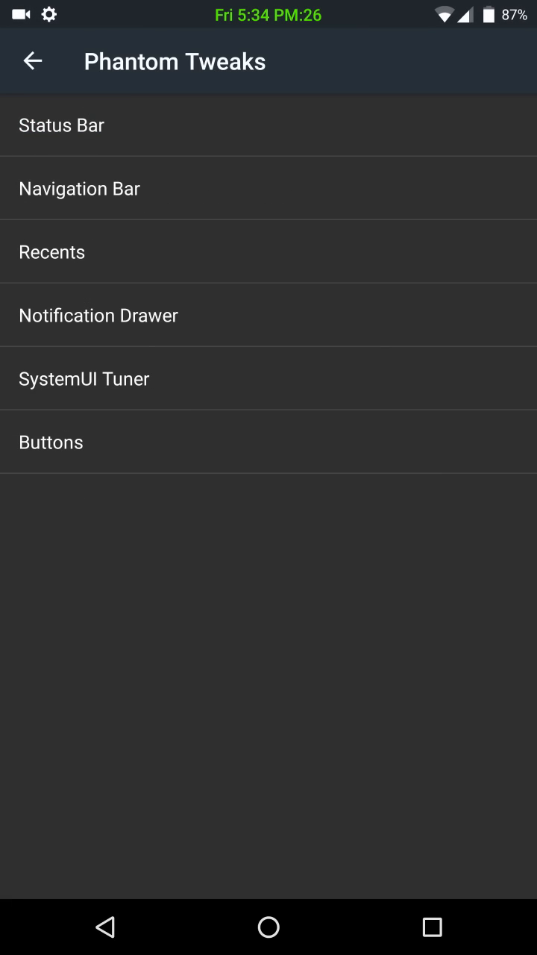
click(52, 251)
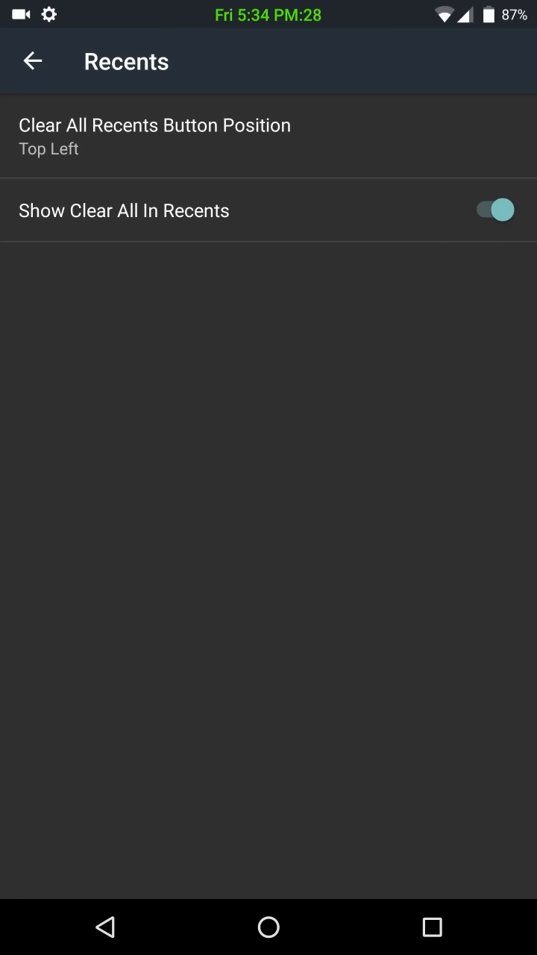
click(154, 136)
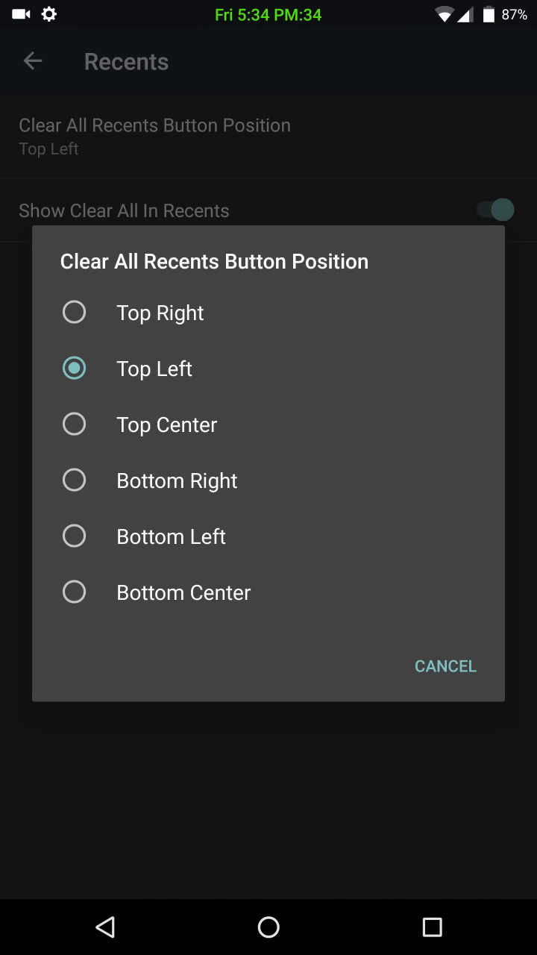
click(177, 480)
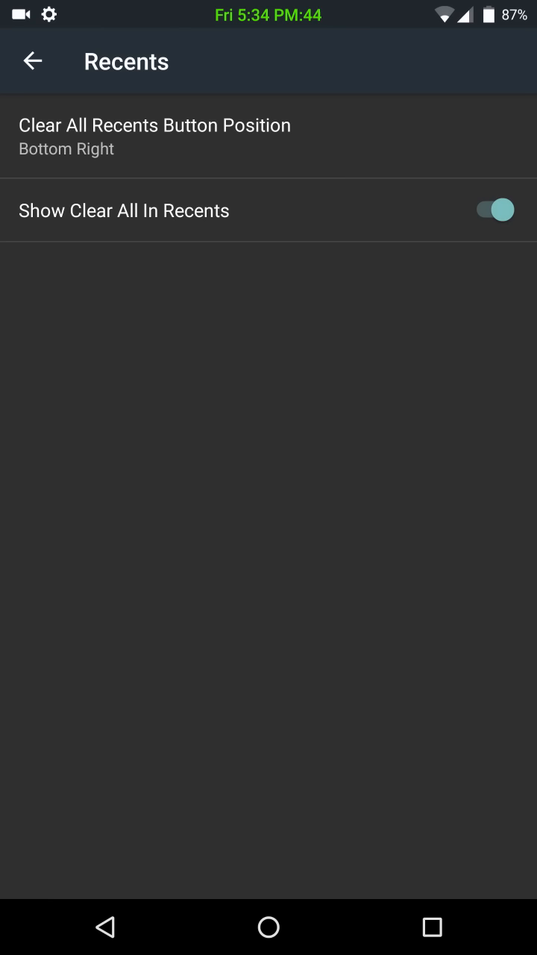
- View the Notification Drawer's quick pulldown side choices and leave them unchanged on Right
click(33, 61)
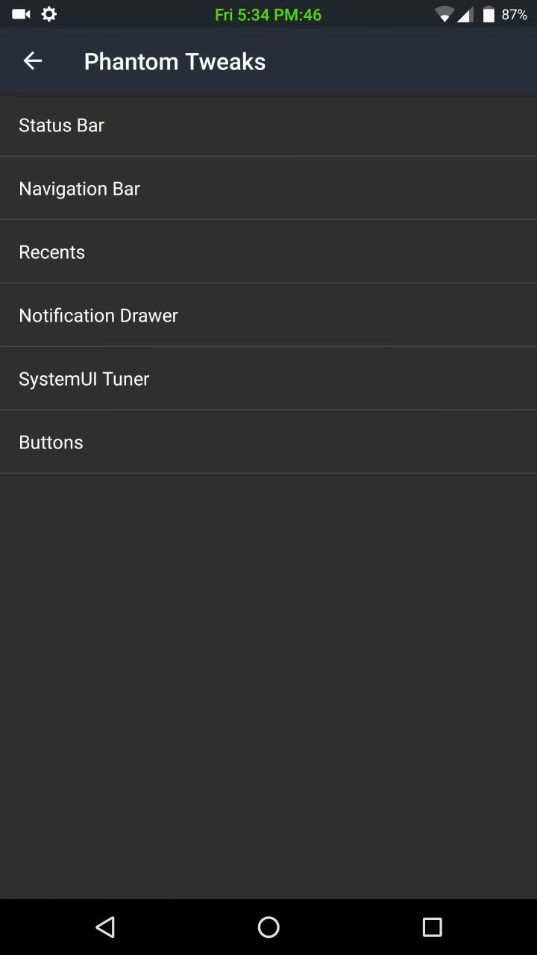
click(99, 314)
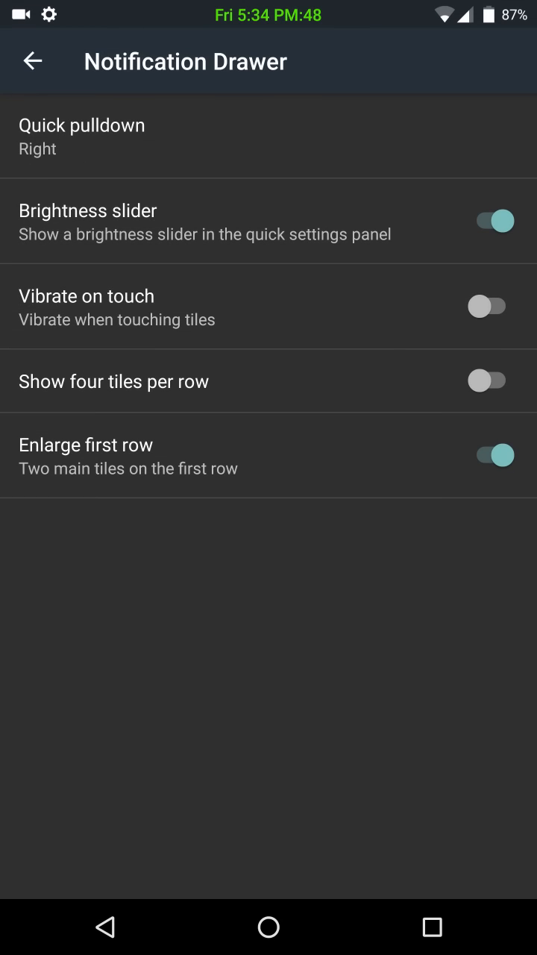
click(81, 136)
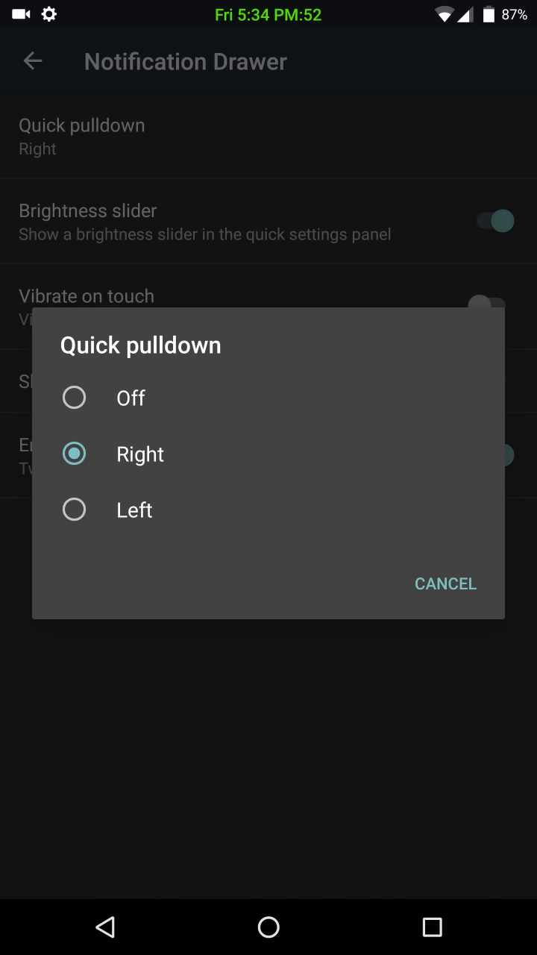
click(446, 583)
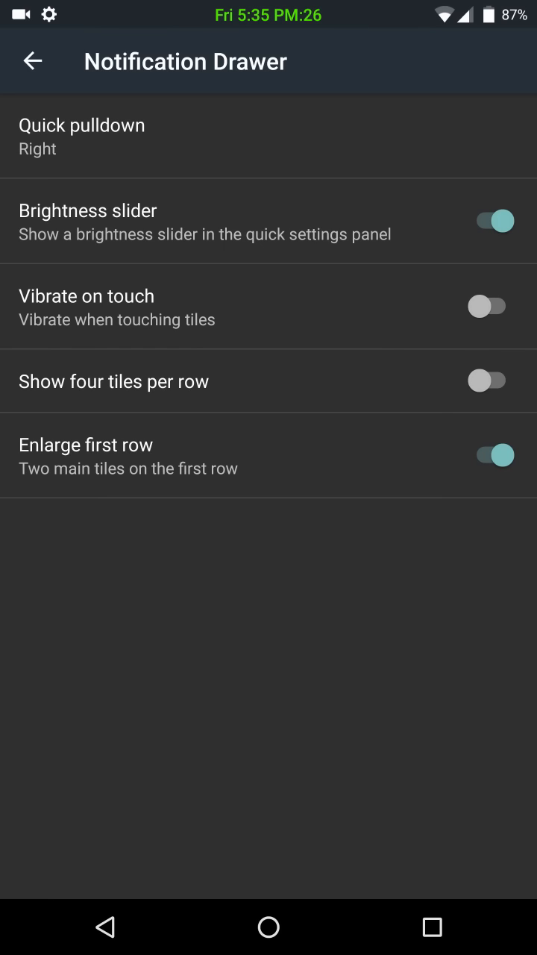
click(33, 60)
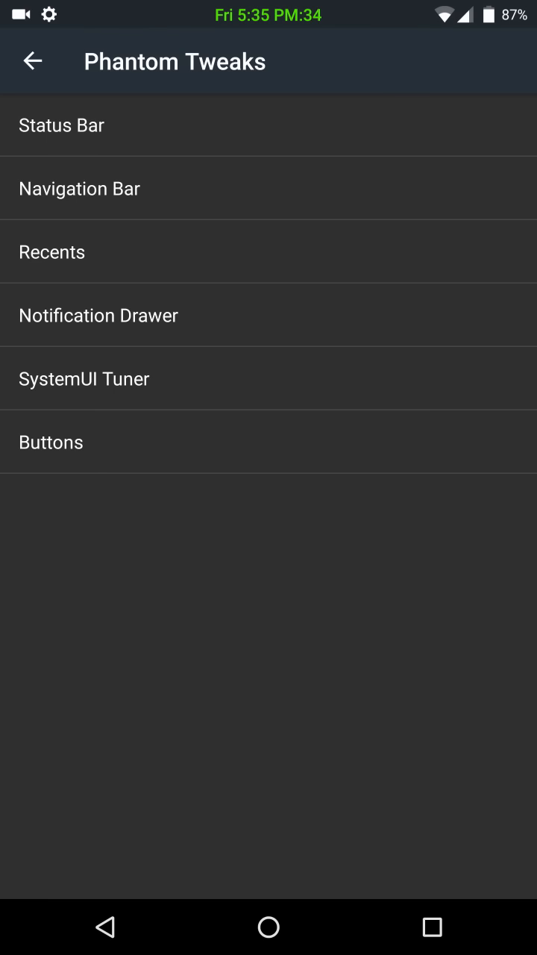
click(84, 379)
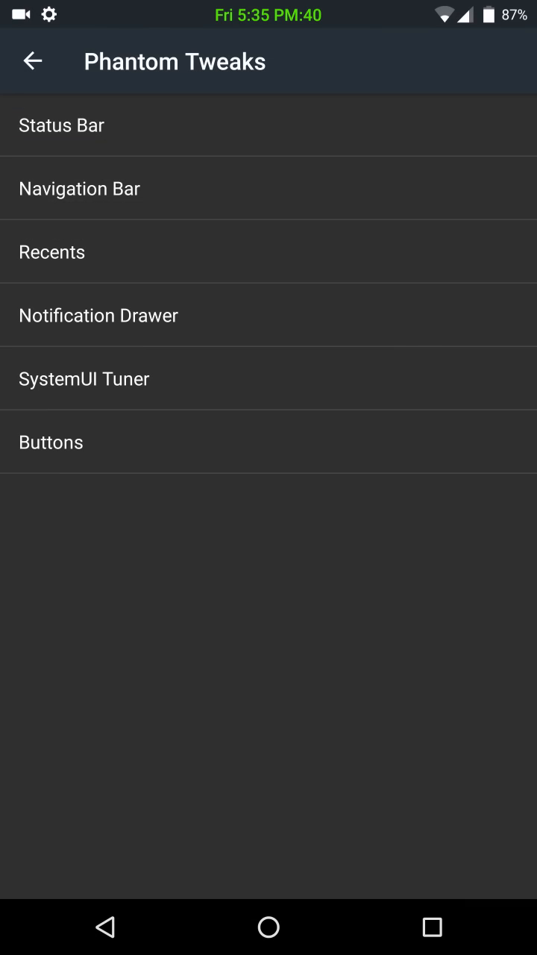
click(51, 442)
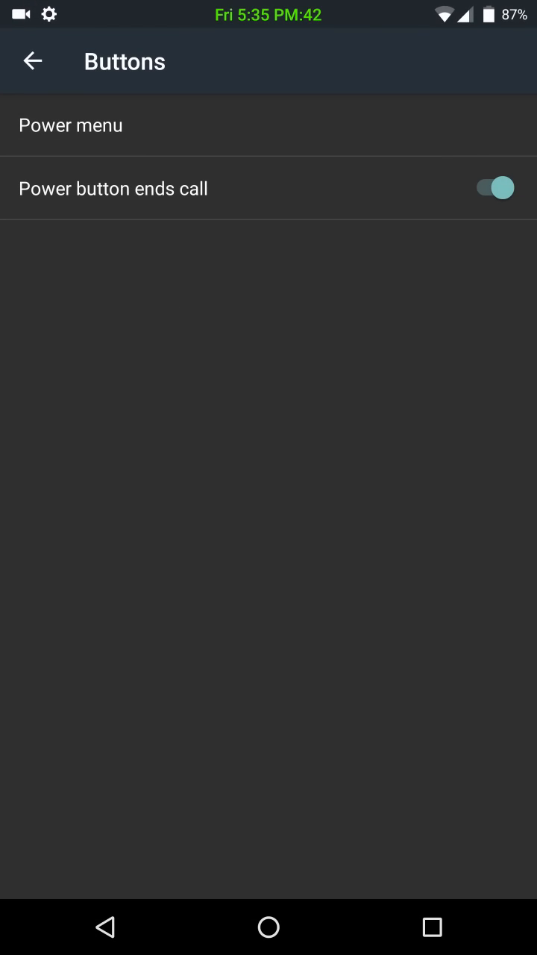
click(71, 124)
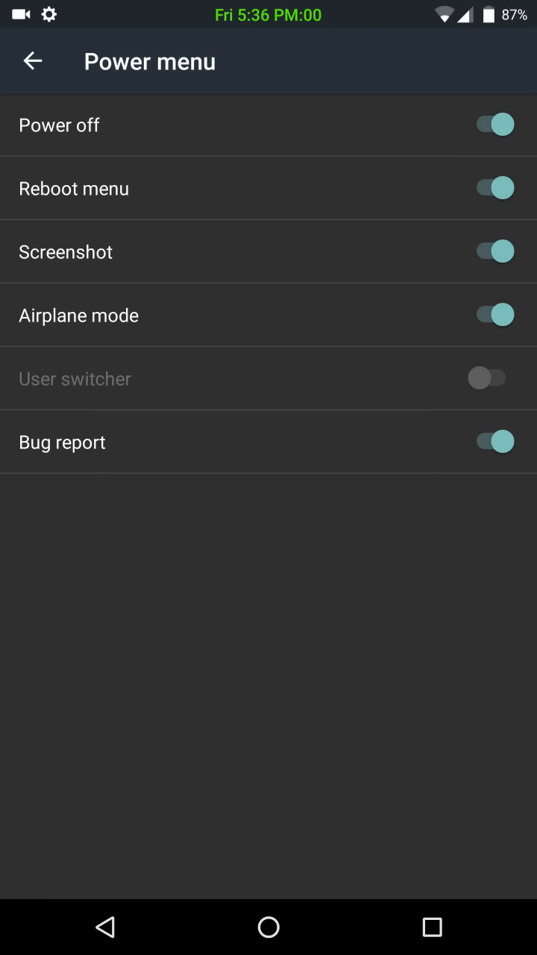
click(33, 61)
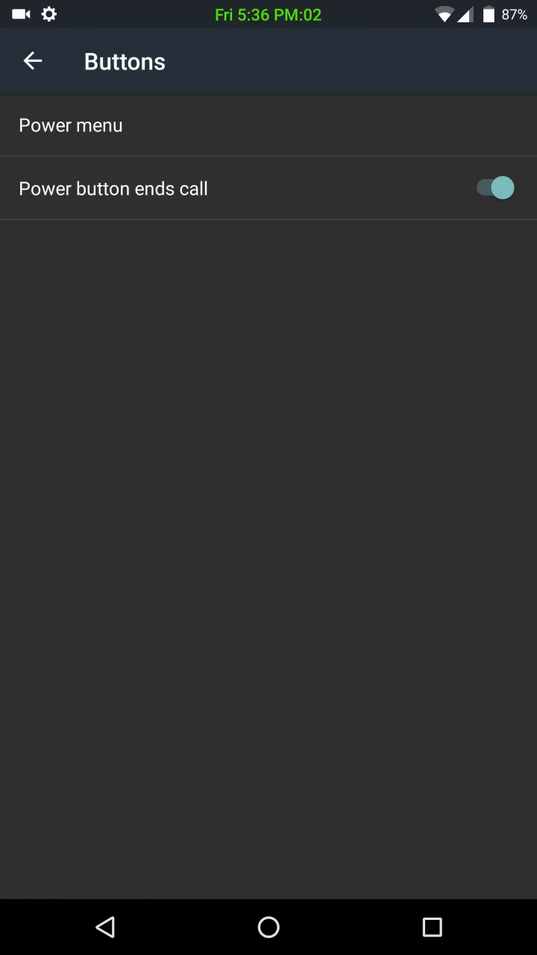
click(32, 60)
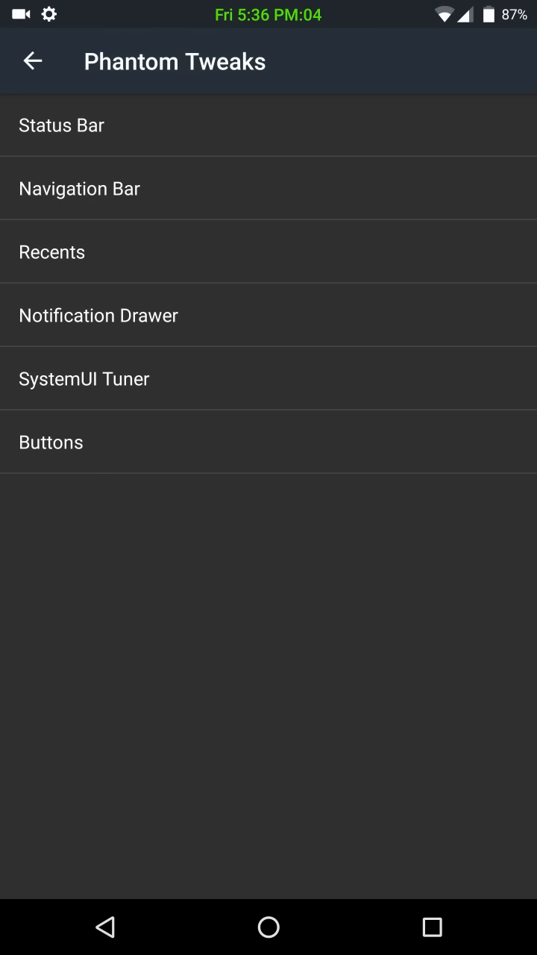
- Return to the main Settings list and scroll through it before leaving for the home screen
click(32, 61)
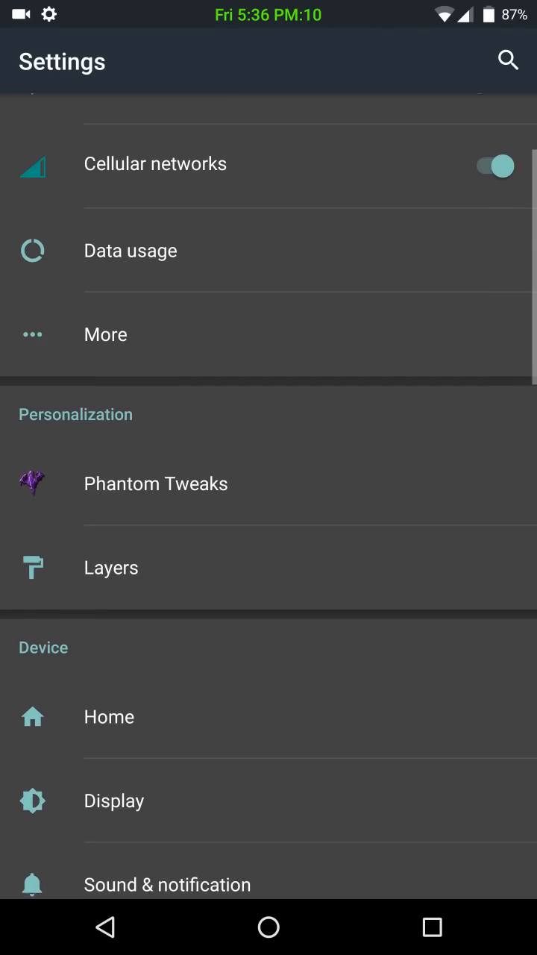
scroll(down, 3)
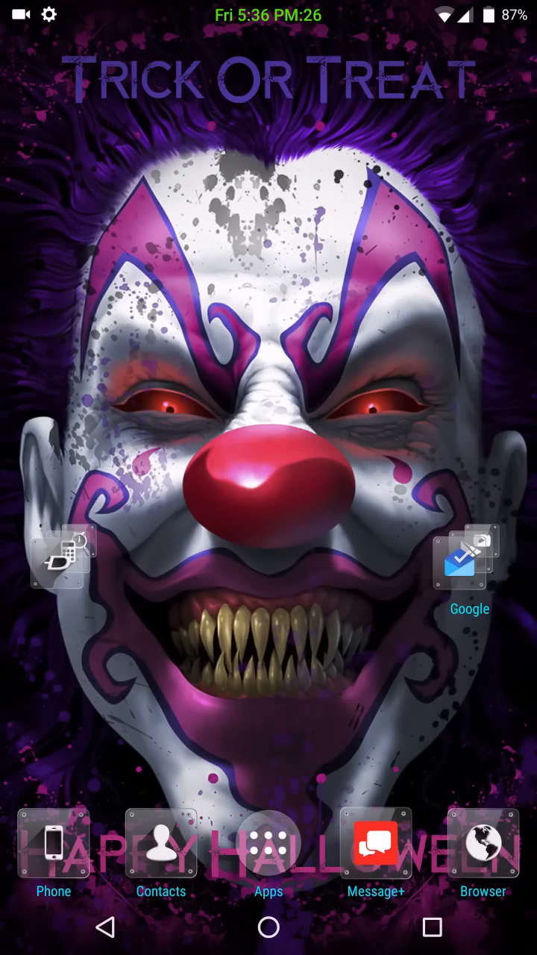
- Browse the app drawer's alphabetical list on the way to Nova Settings' Backup and Import
click(268, 841)
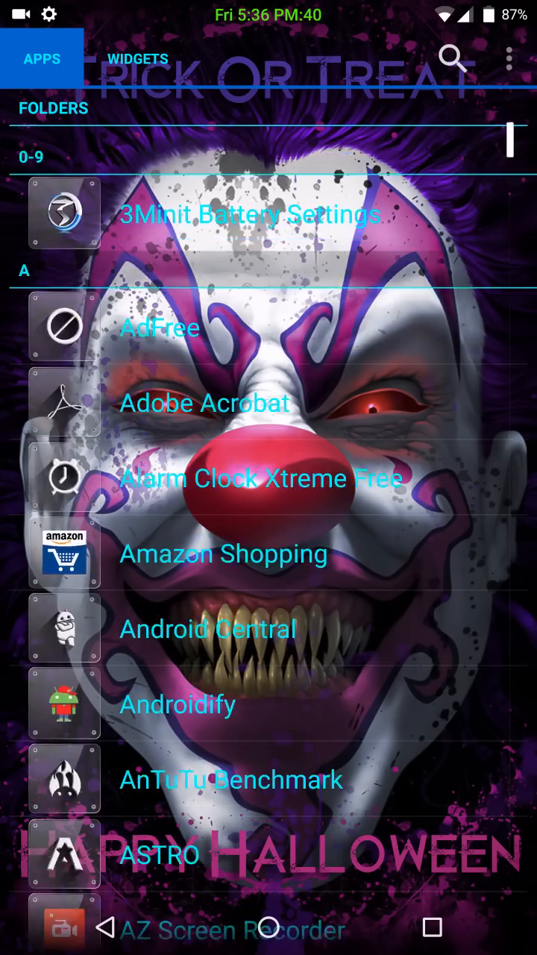
scroll(down, 3)
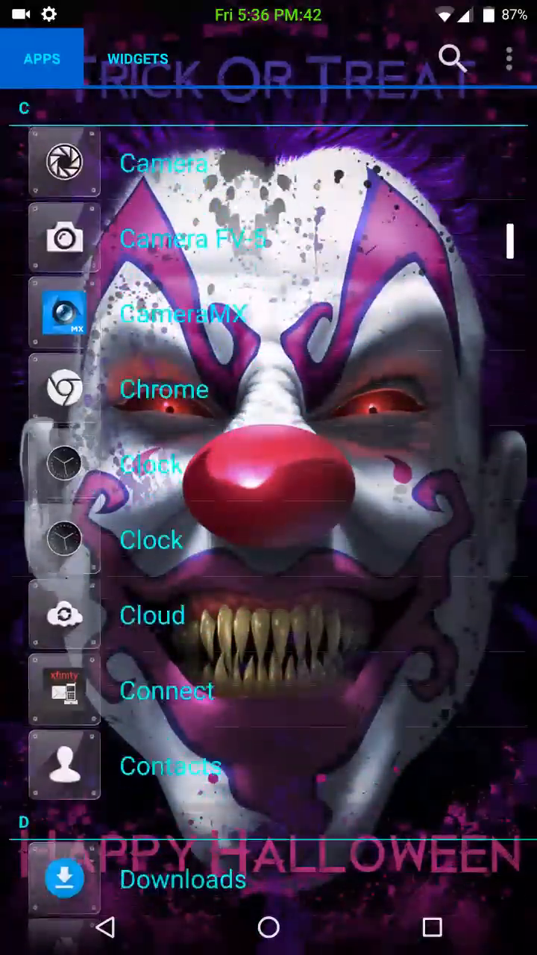
scroll(down, 3)
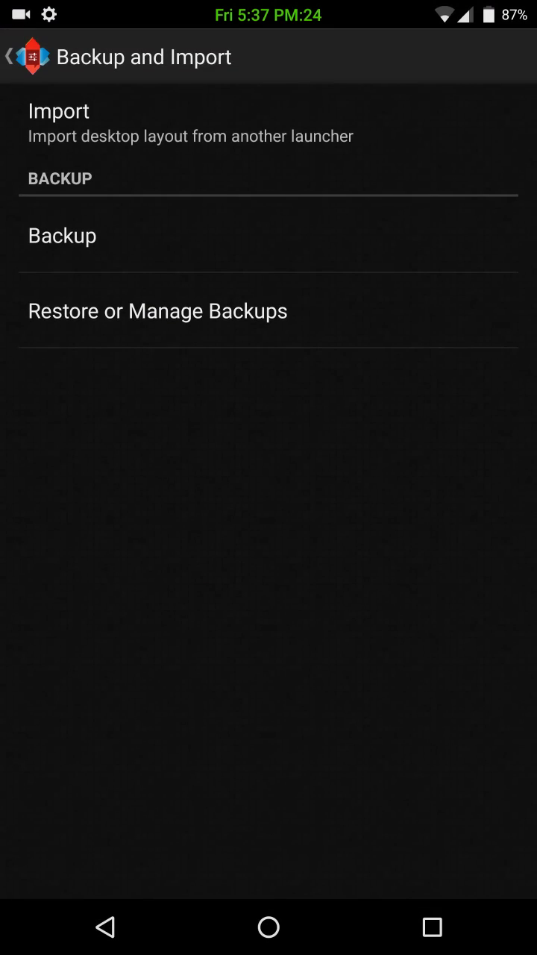
- In Nova's Look and feel settings, browse the icon packs and keep plak as the icon theme
click(15, 57)
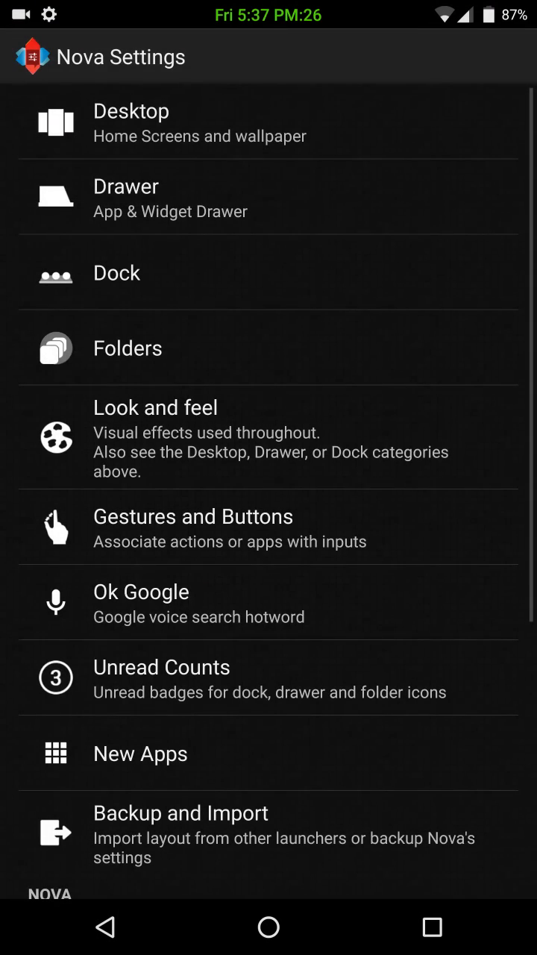
click(156, 407)
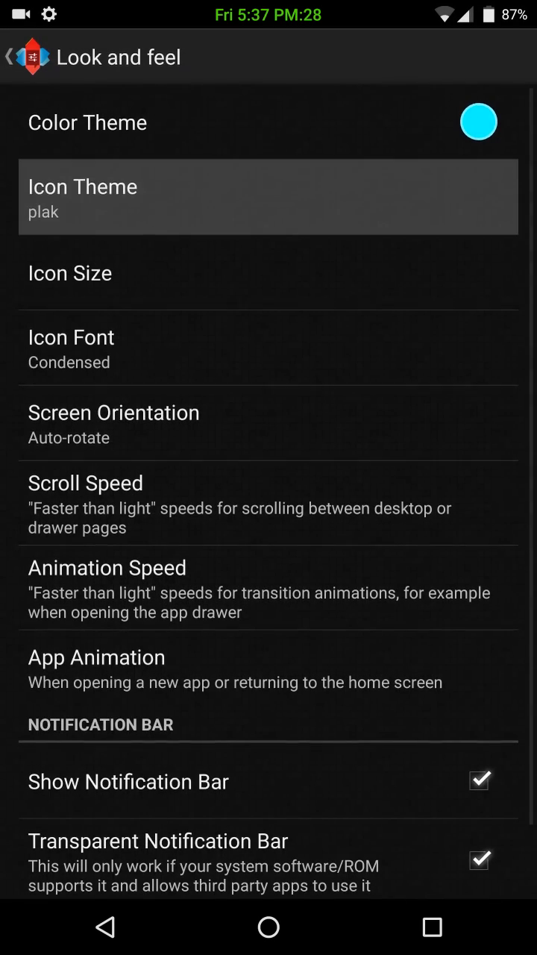
click(268, 197)
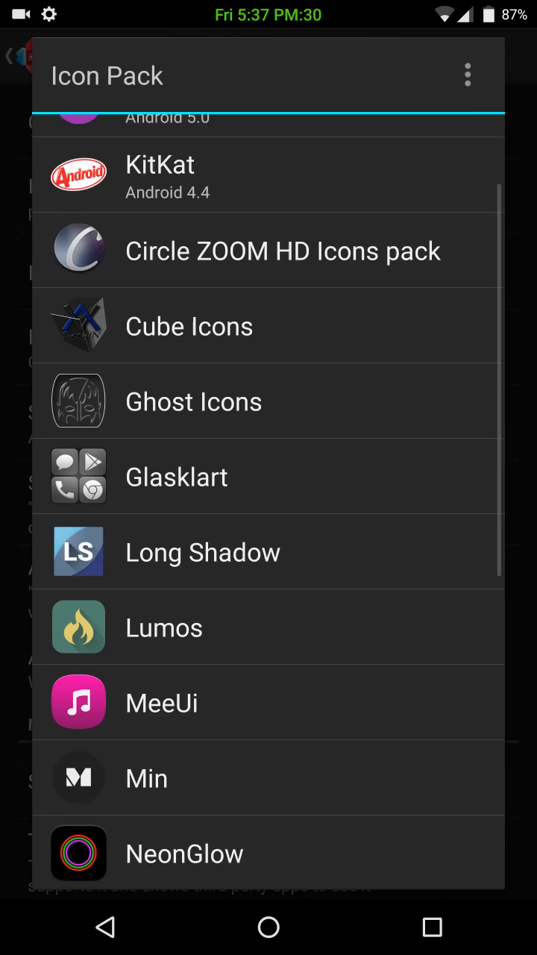
scroll(down, 3)
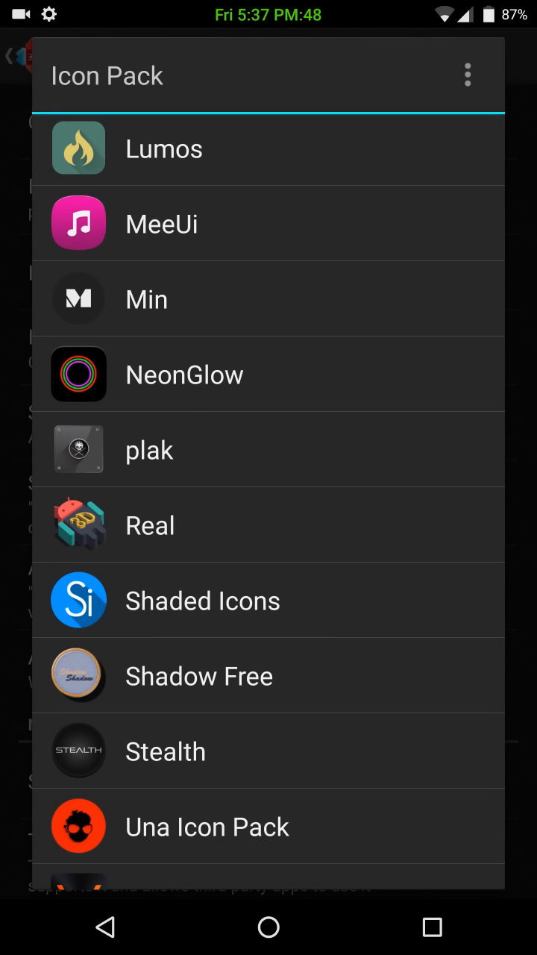
click(149, 449)
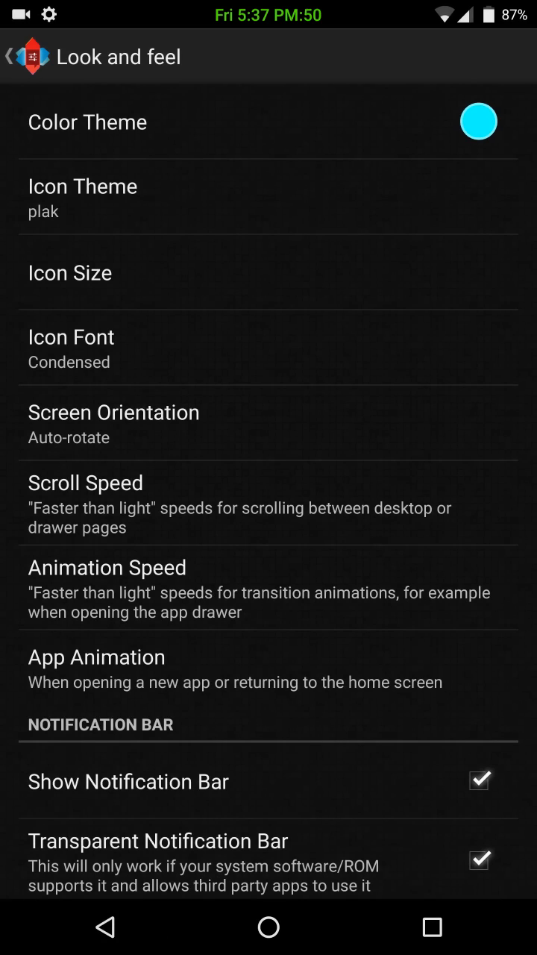